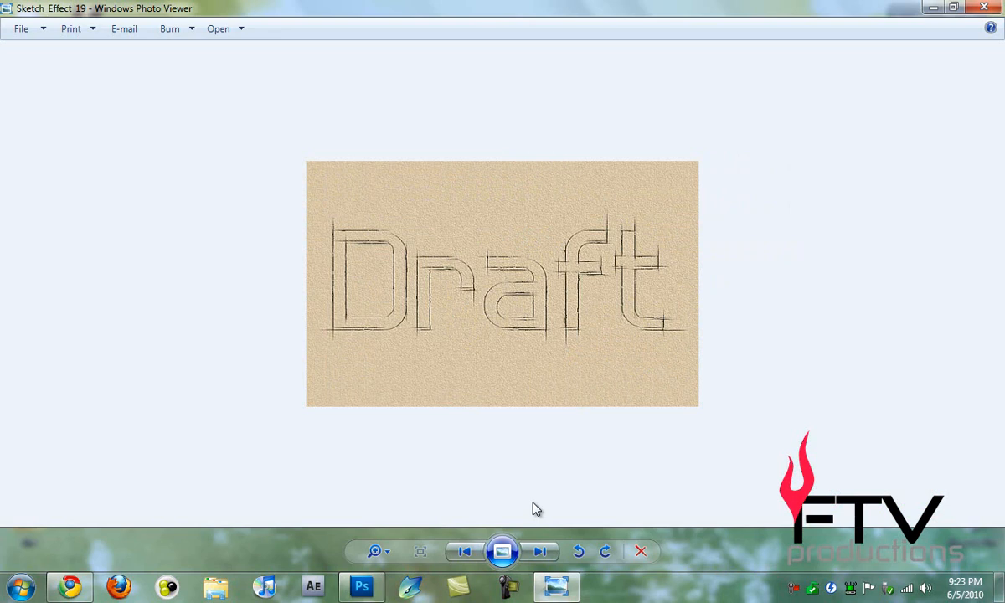
mouse_move(630, 256)
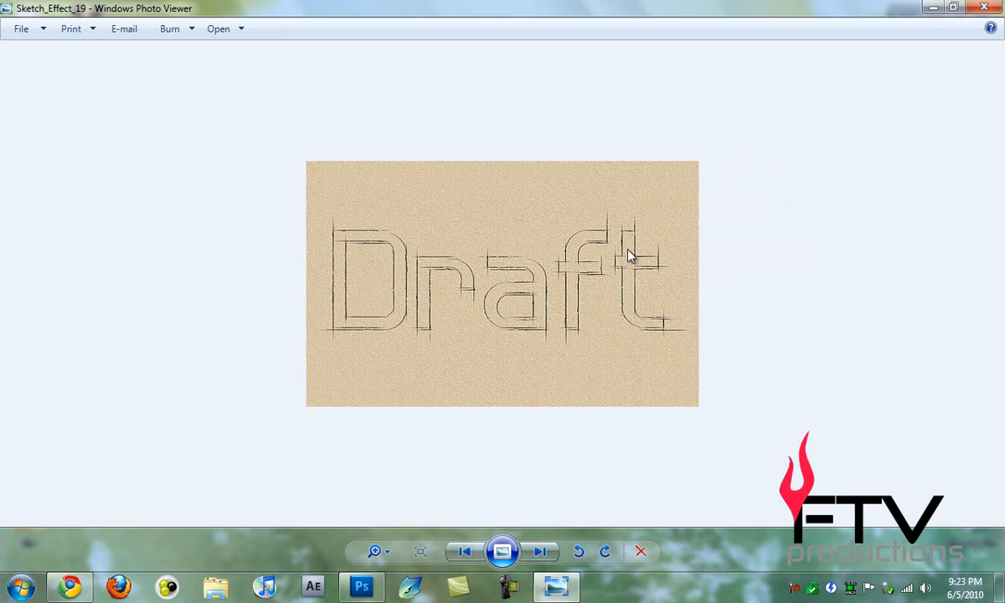
mouse_move(442, 270)
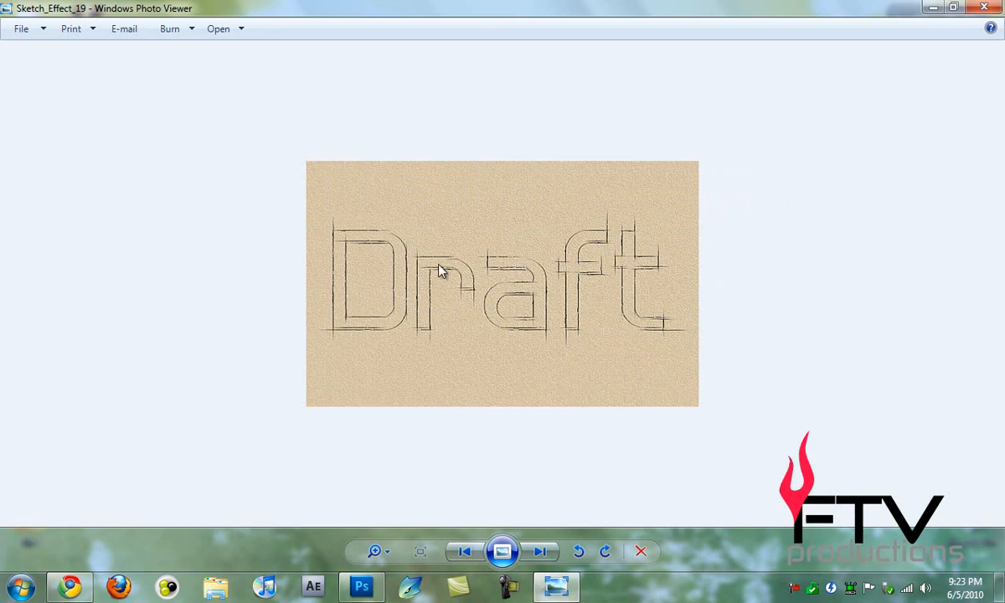
mouse_move(400, 326)
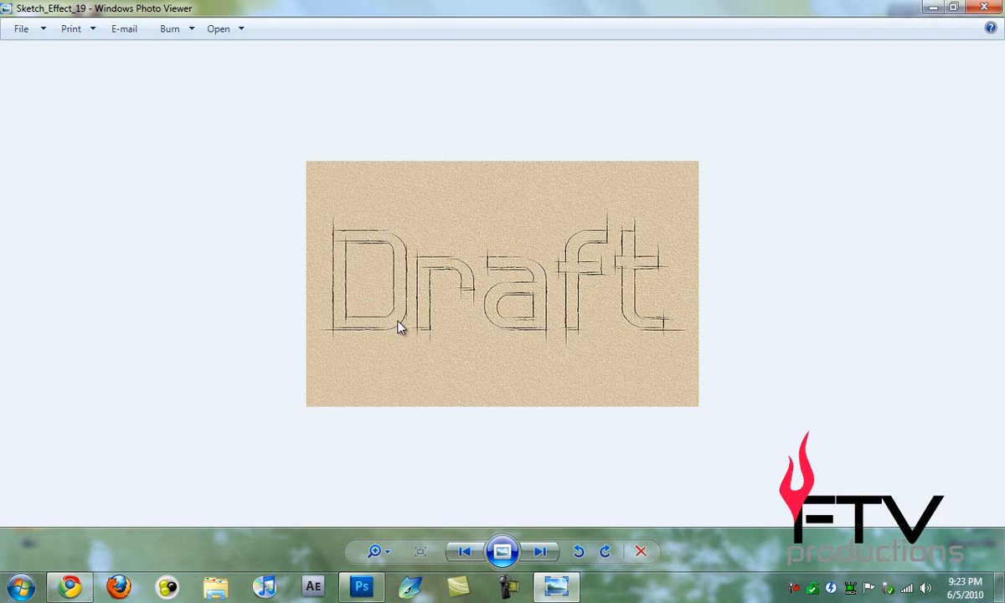
mouse_move(427, 259)
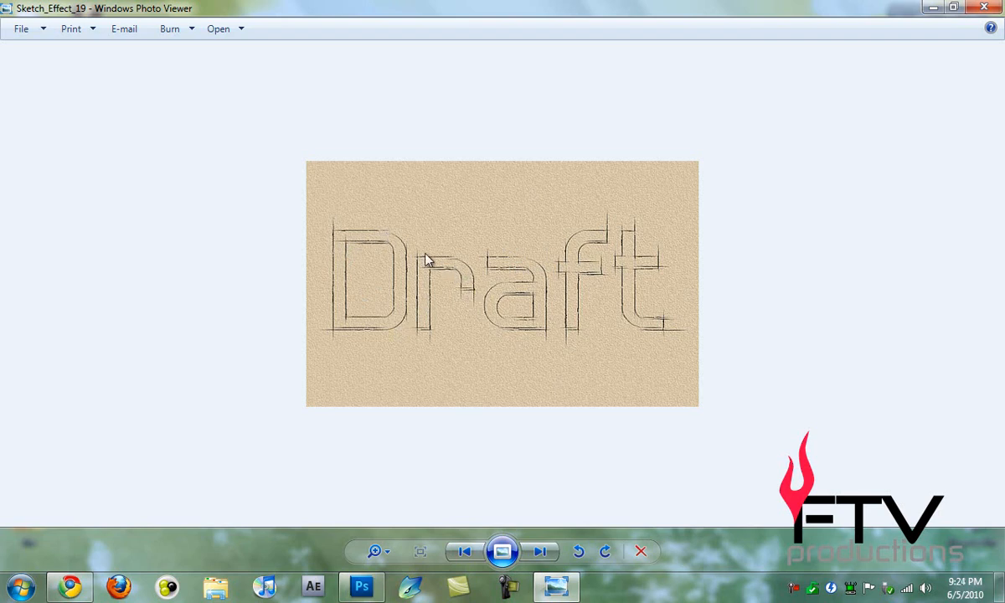
mouse_move(609, 259)
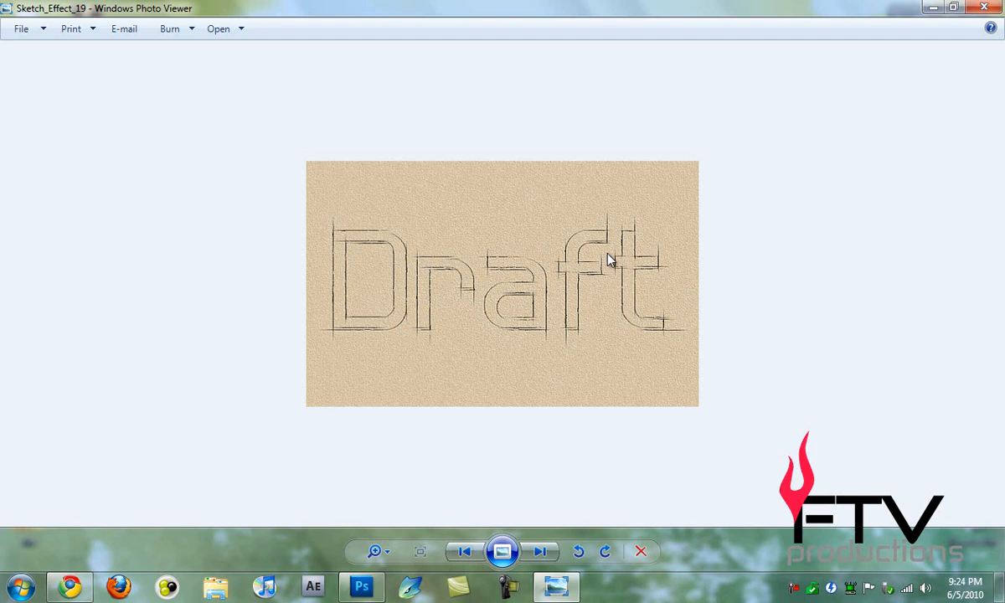
mouse_move(549, 188)
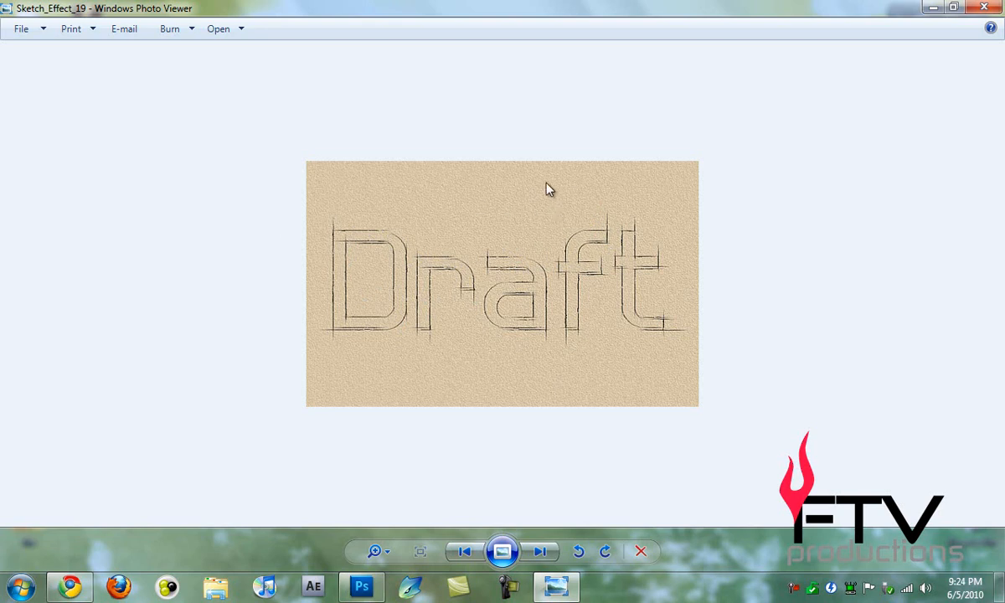
mouse_move(629, 234)
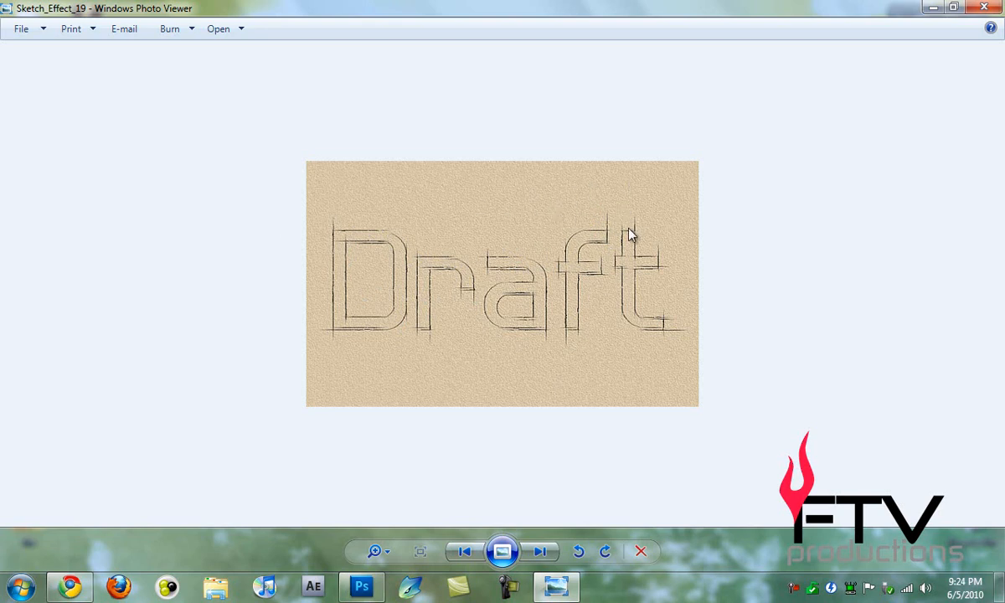
mouse_move(569, 249)
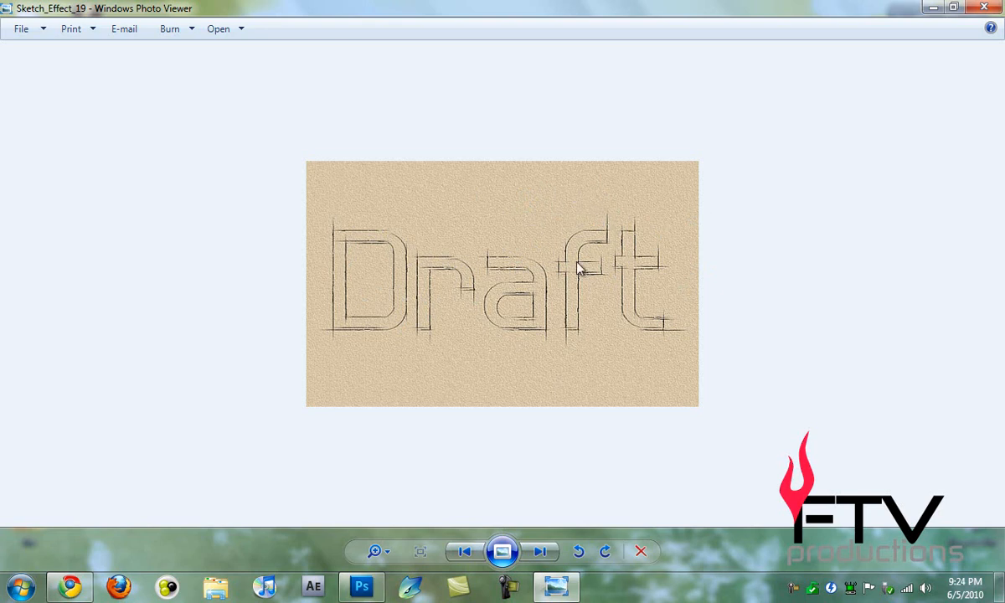
- Create a new 1000 × 500 pixel white document from File > New
left_click(361, 586)
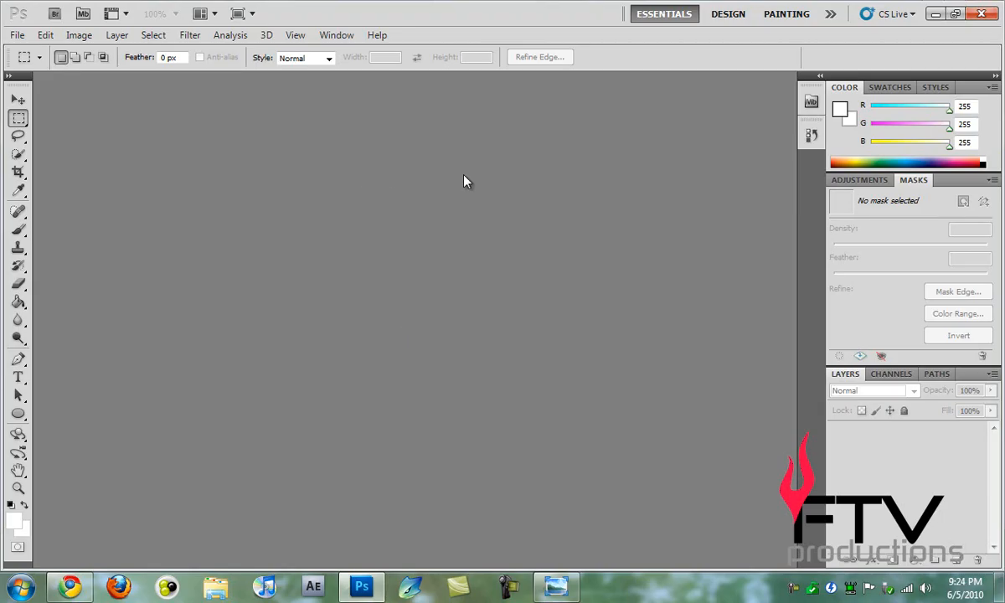
left_click(16, 35)
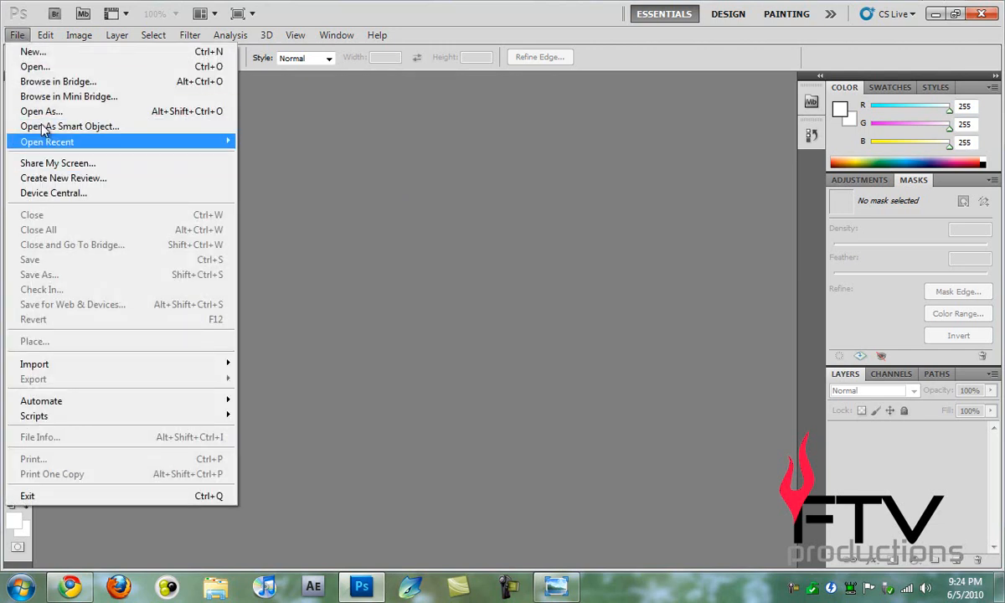
left_click(32, 51)
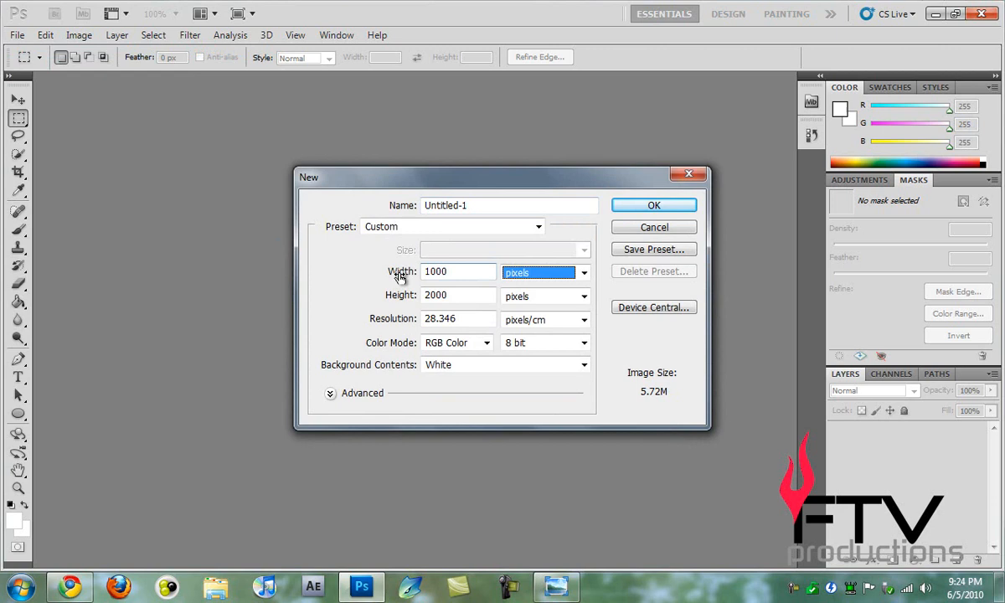
type("500")
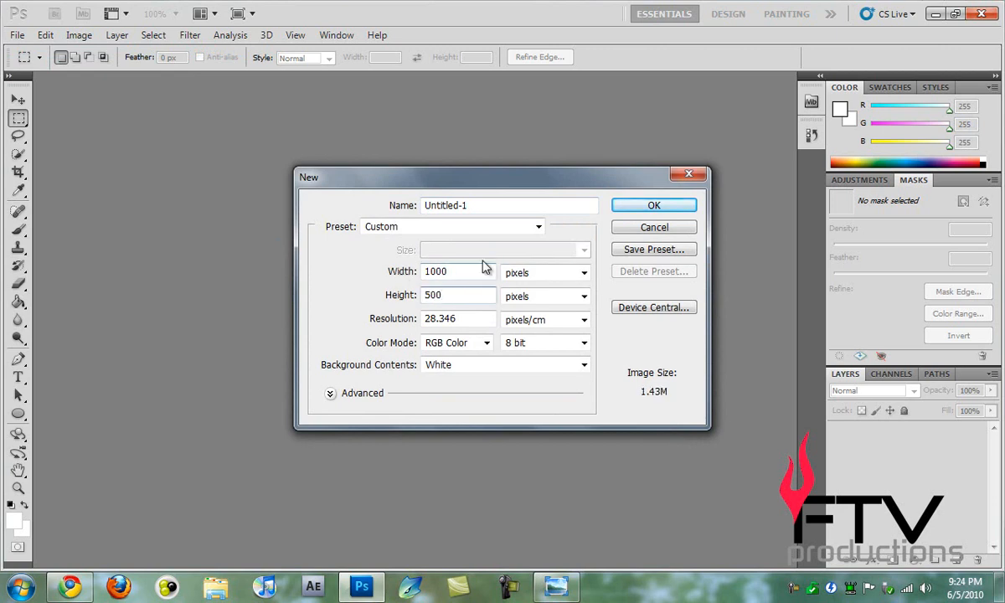
left_click(653, 205)
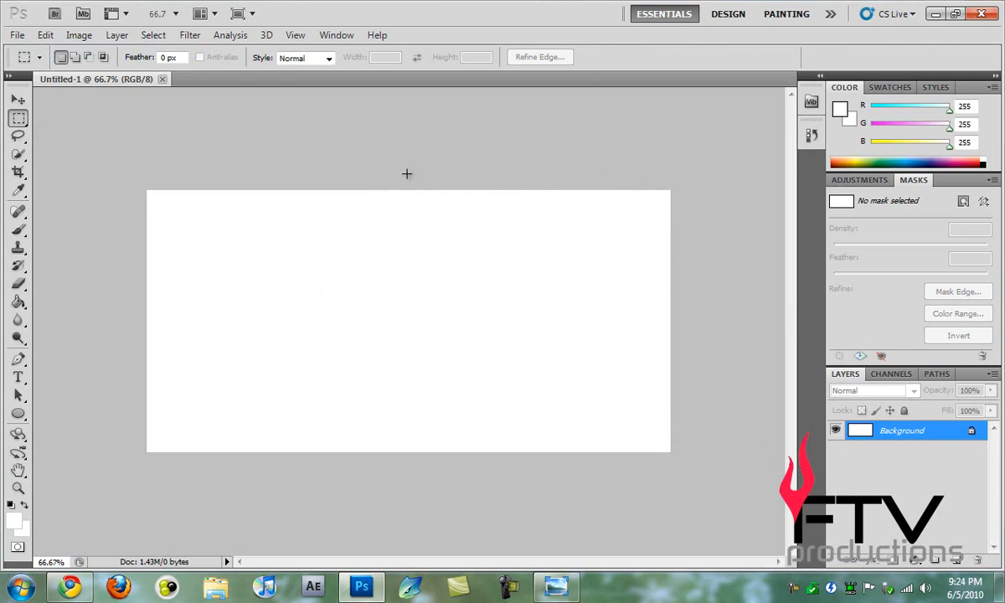
mouse_move(436, 179)
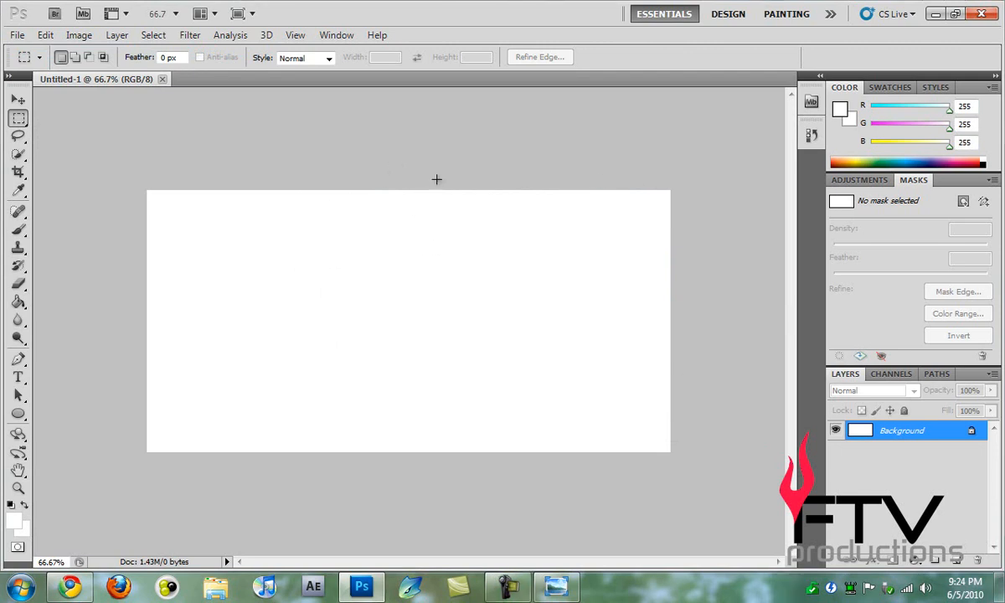
mouse_move(52, 516)
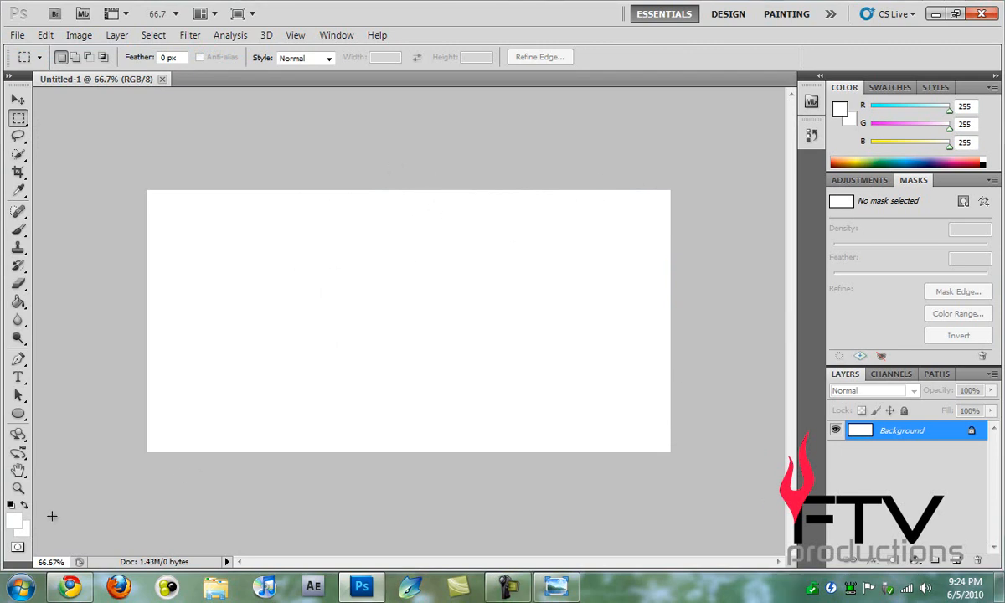
- Set the foreground to beige (R215 G199 B168) and paint-bucket fill the canvas
left_click(840, 109)
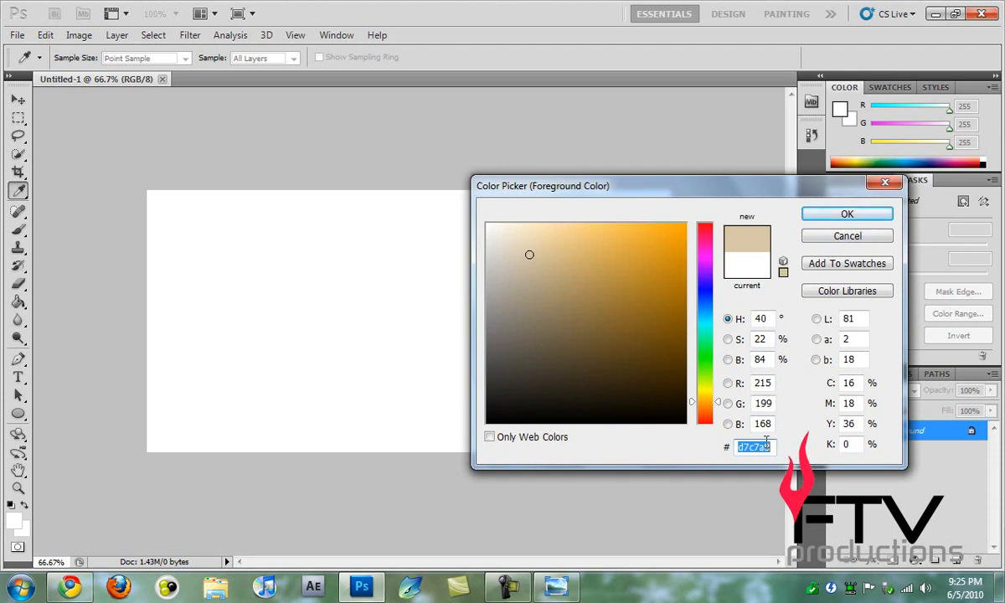
mouse_move(758, 446)
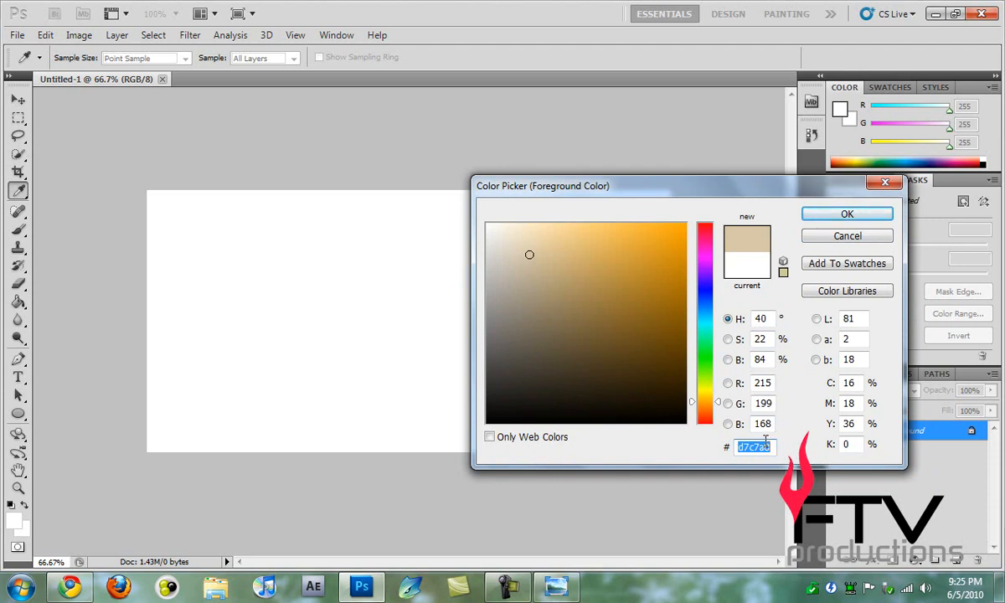
left_click(846, 213)
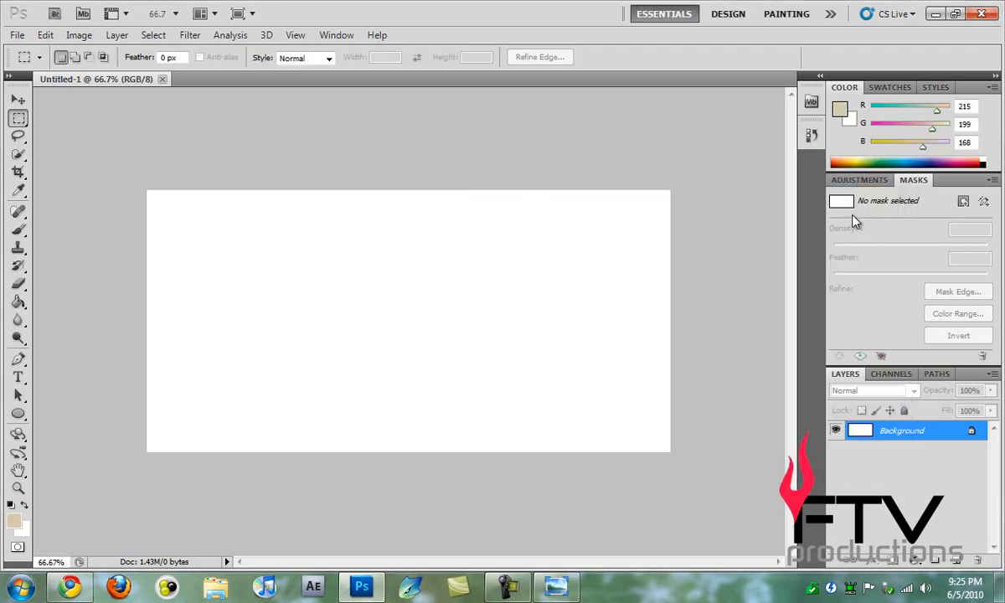
left_click(19, 302)
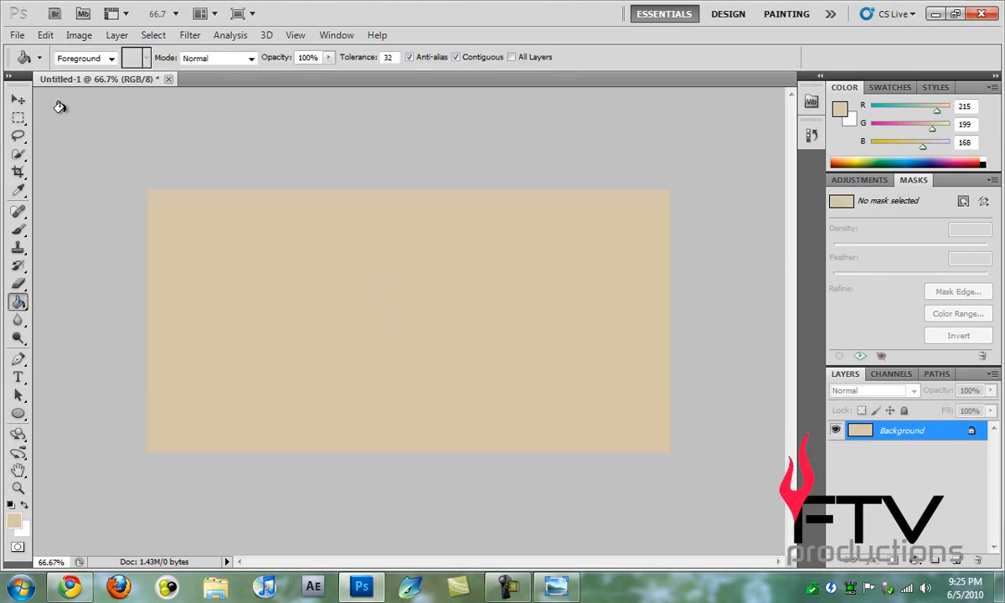
left_click(17, 98)
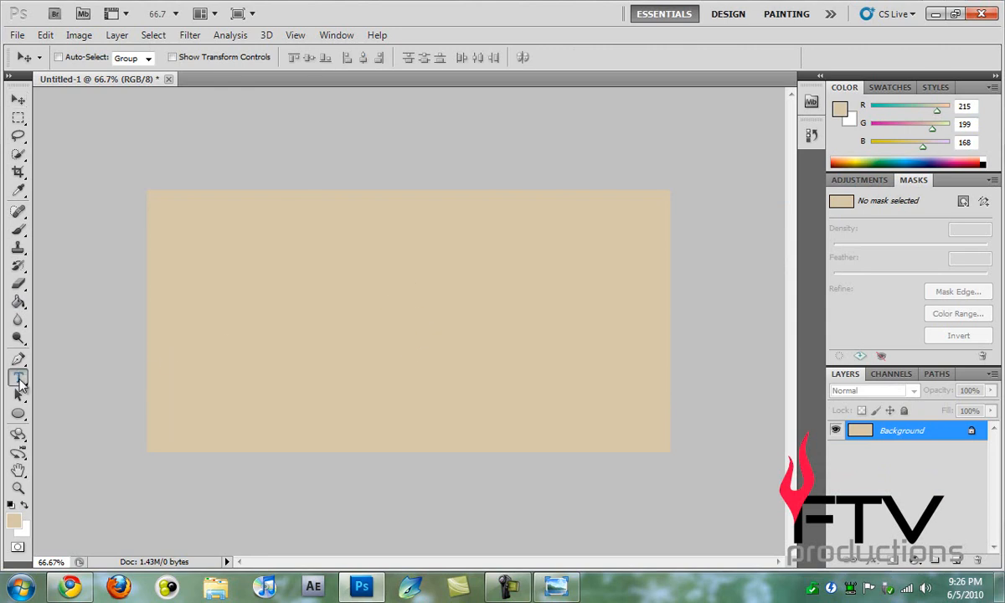
mouse_move(40, 377)
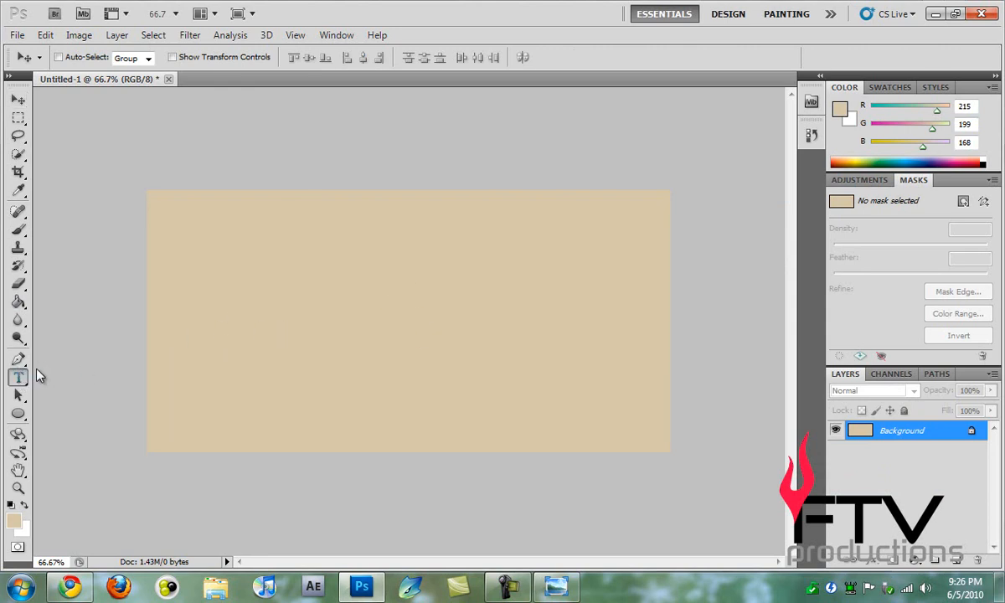
- Type 'Draft' left of canvas centre in the Newtown font at 150 pt
left_click(18, 377)
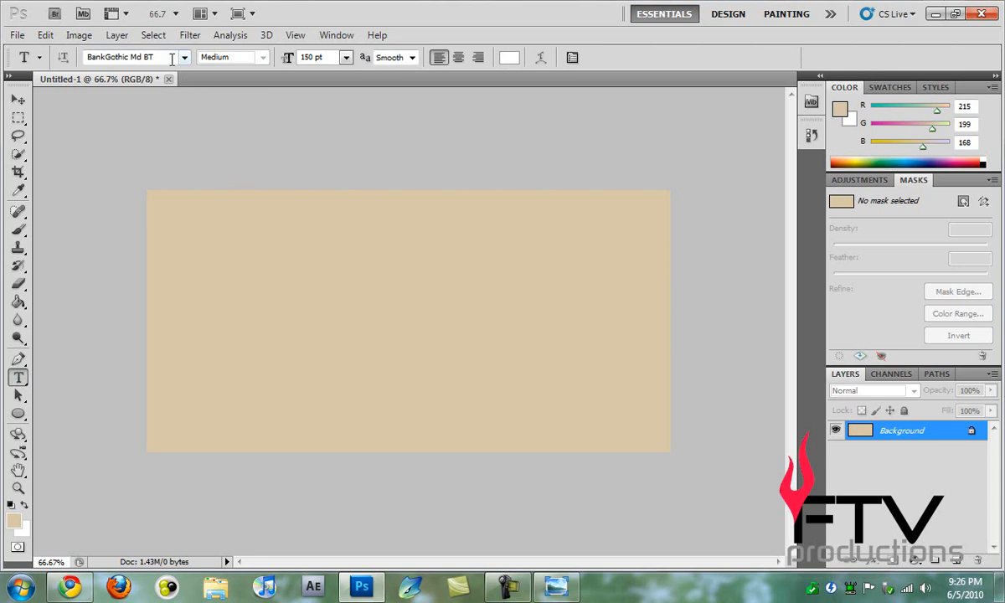
type("Neuropol")
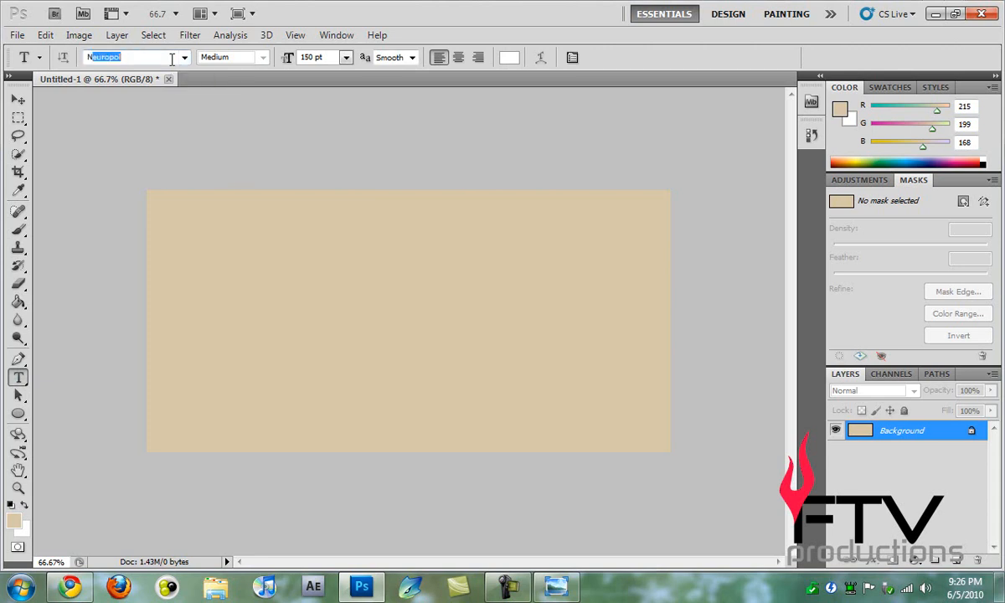
type("Newtown")
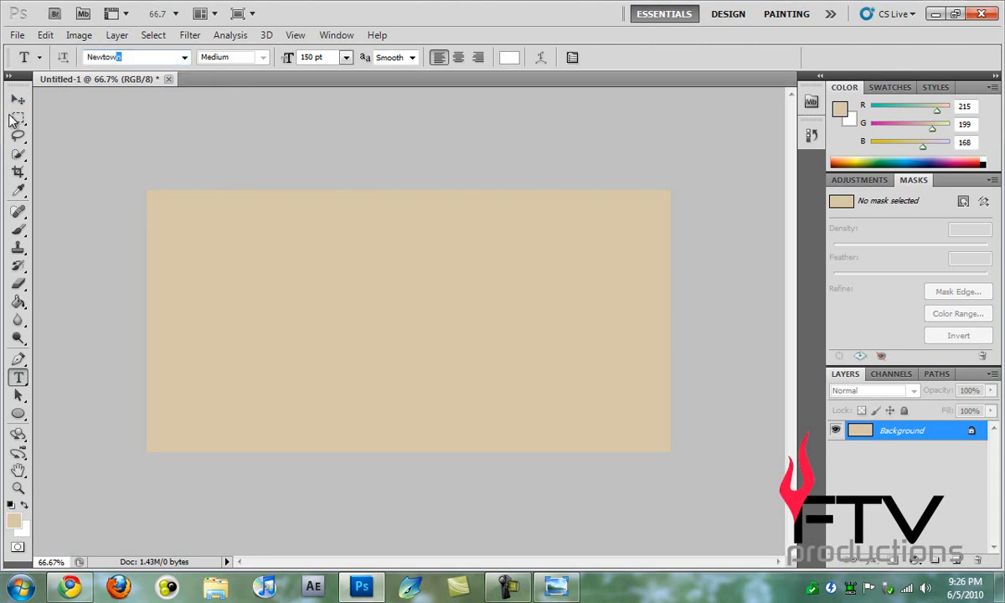
left_click(268, 312)
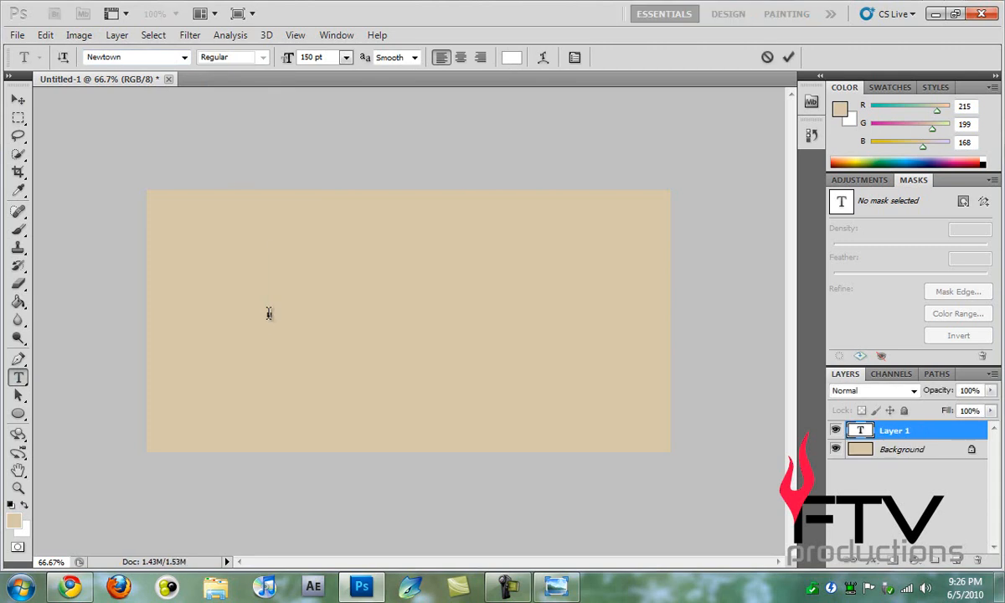
type("D")
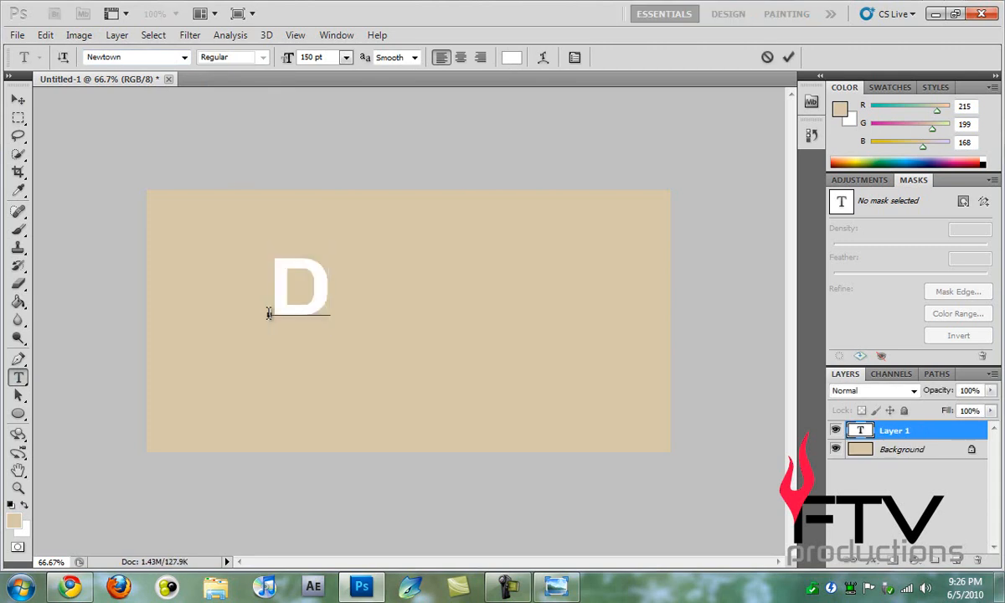
type("raft")
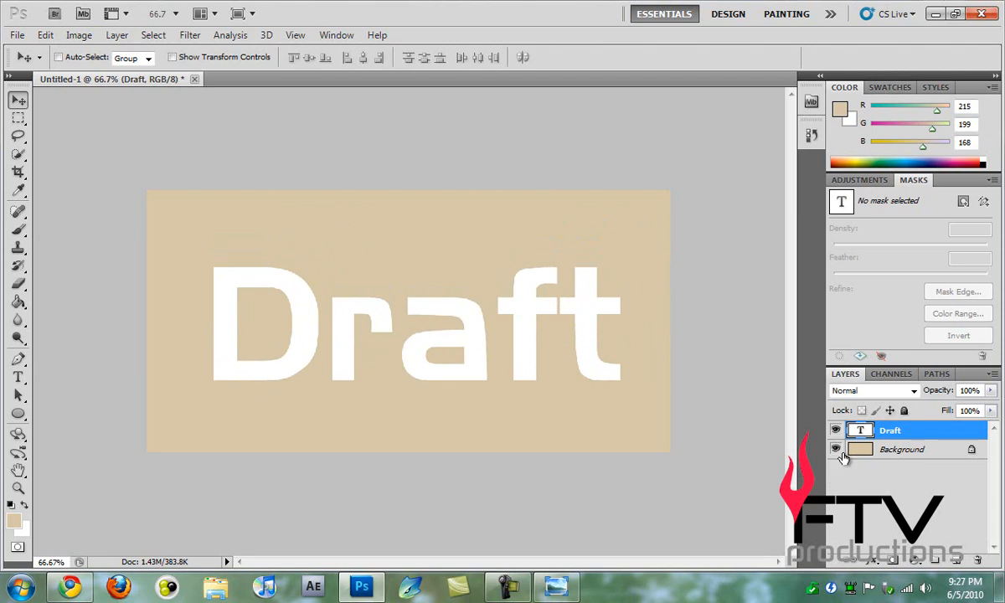
- Set the Draft text colour to #202020 and its layer Fill to 0%
right_click(890, 430)
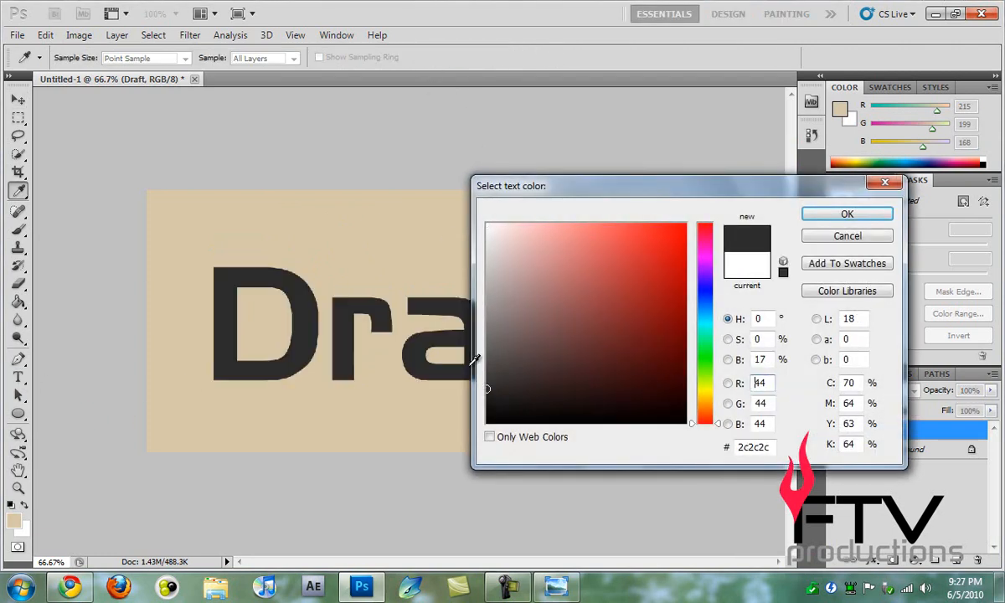
left_click(488, 397)
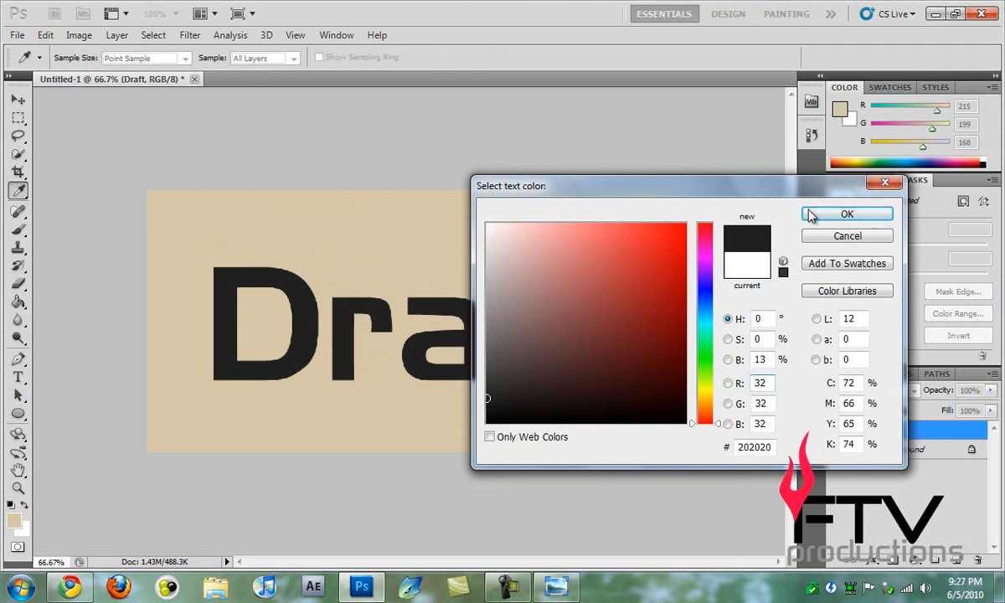
left_click(847, 213)
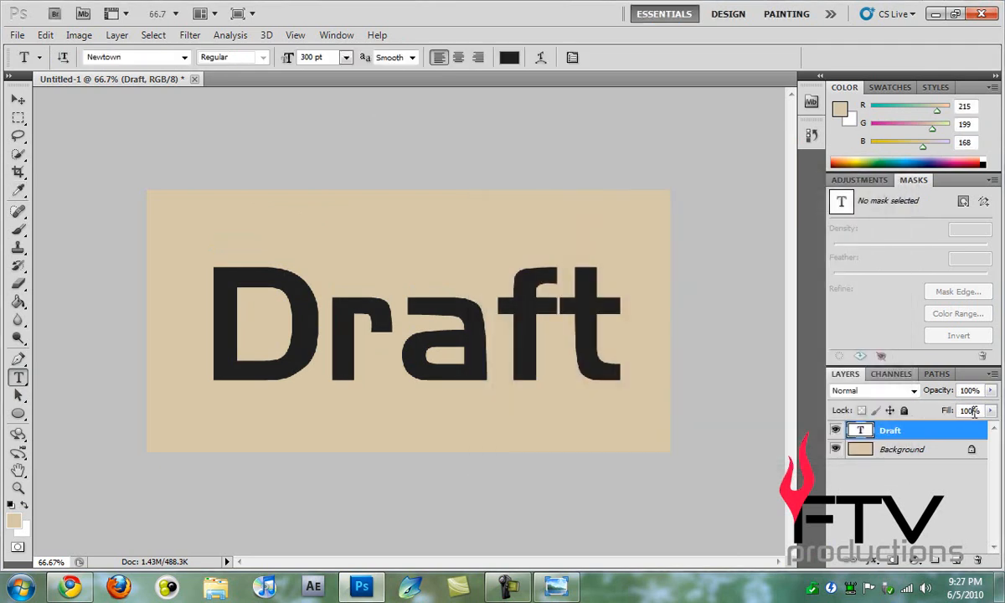
type("0")
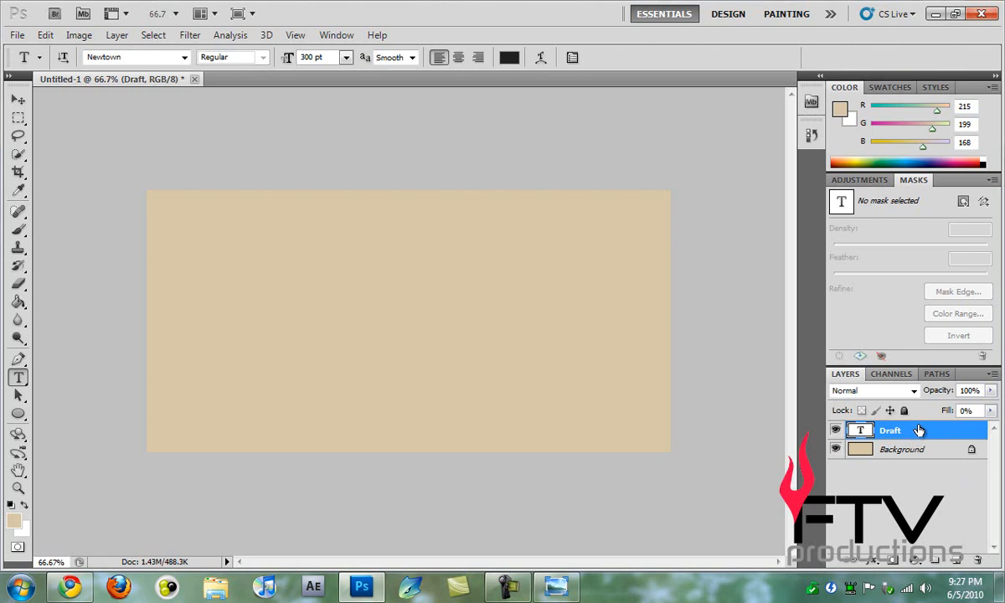
- Add Bevel and Emboss to Draft: size 2, angle 170, highlight opacity 0%
double_click(890, 430)
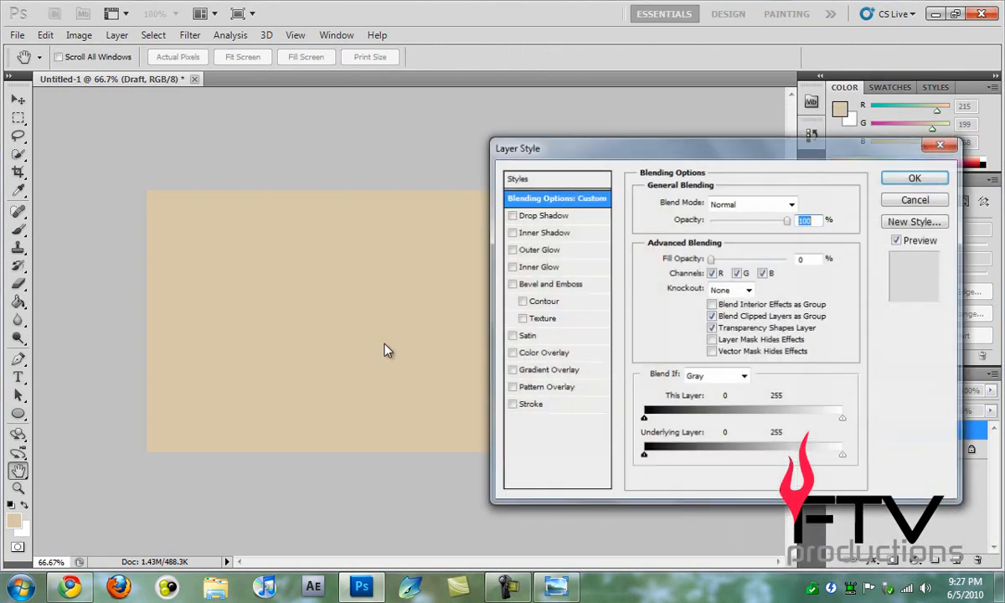
left_click(549, 284)
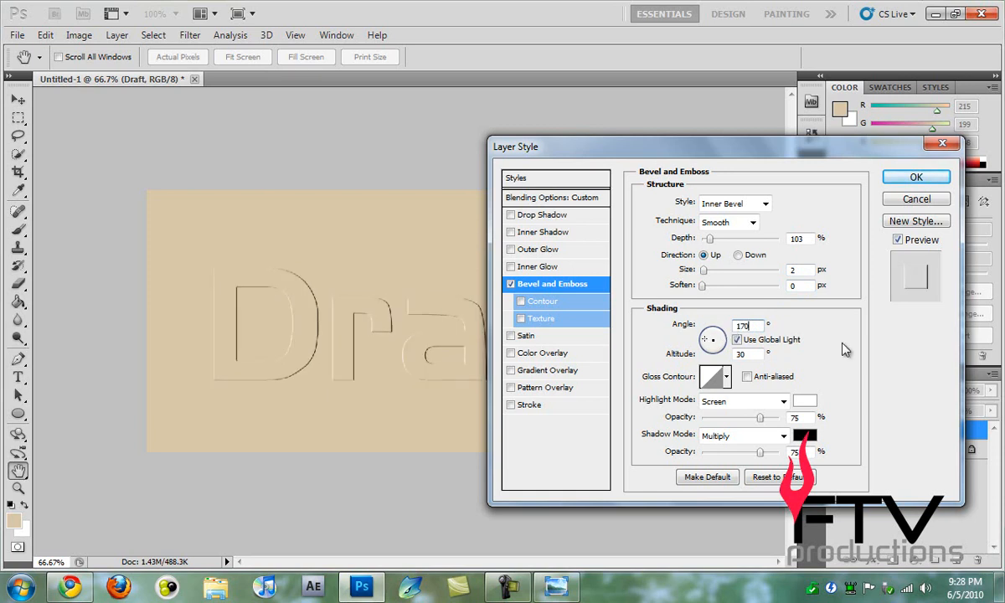
left_click(741, 400)
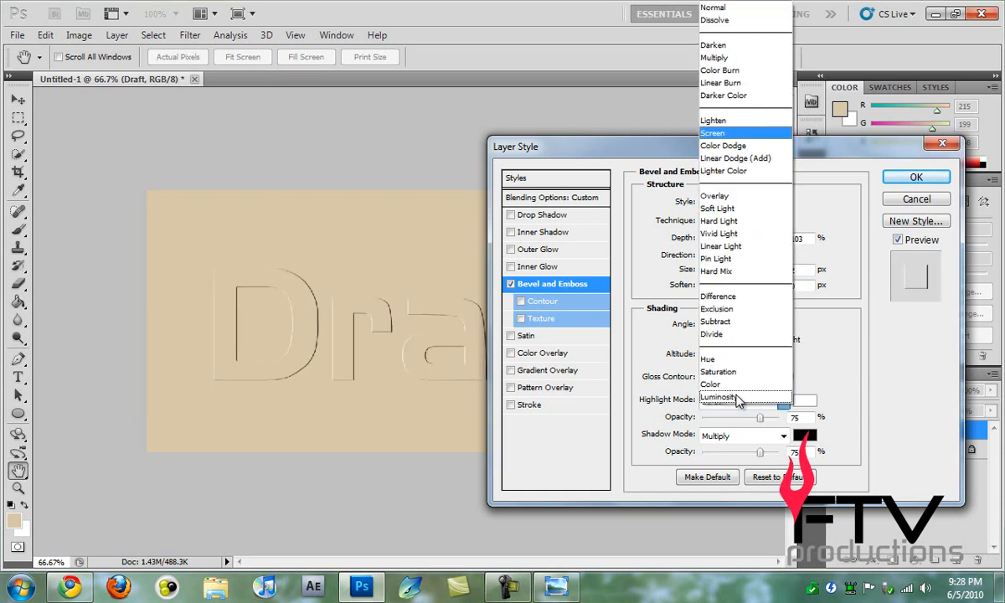
left_click(712, 132)
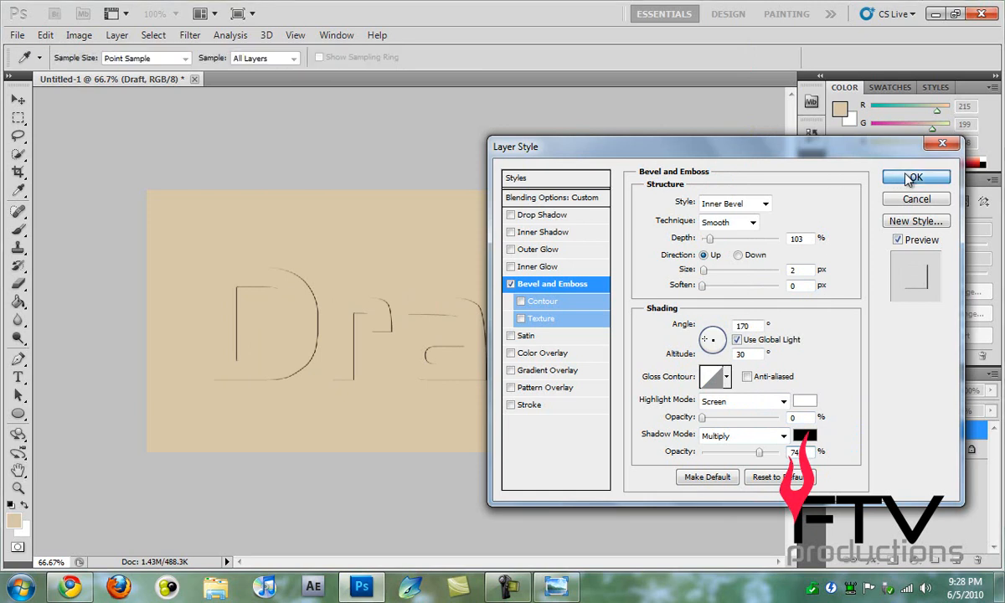
left_click(915, 176)
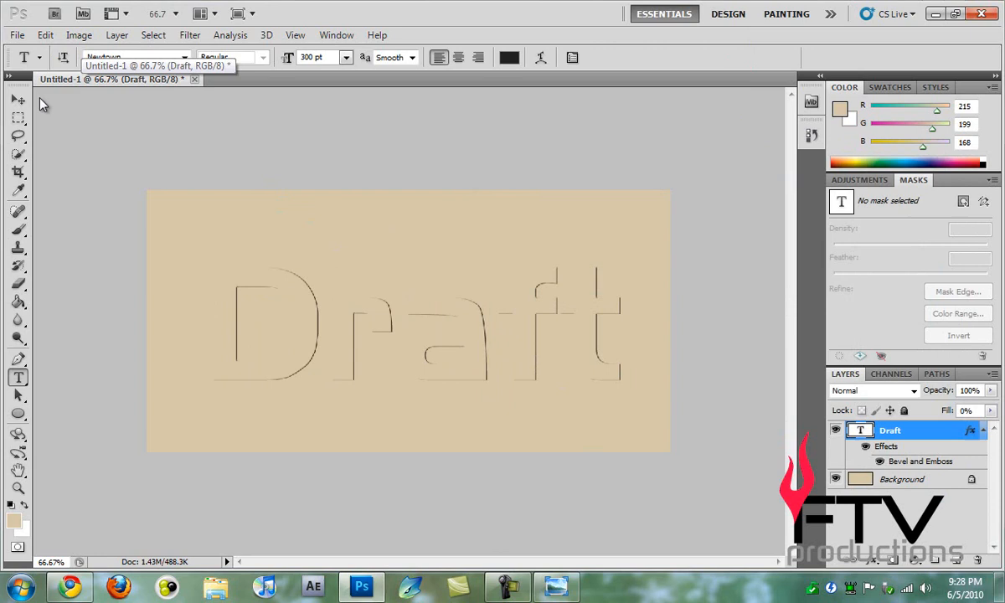
- Switch to the Move tool and duplicate the Draft layer as 'Draft copy' with Ctrl+J
left_click(17, 99)
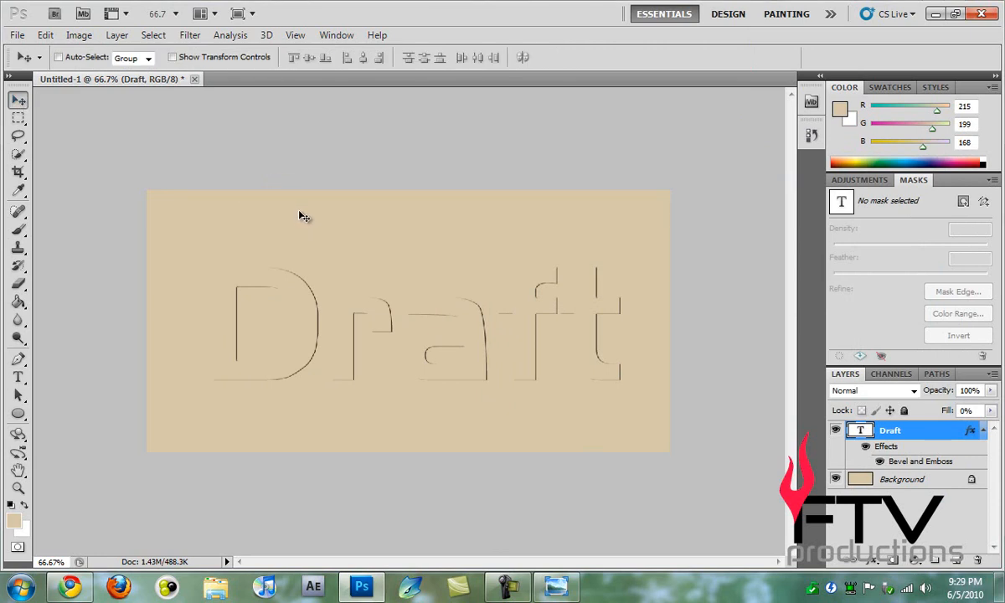
mouse_move(927, 434)
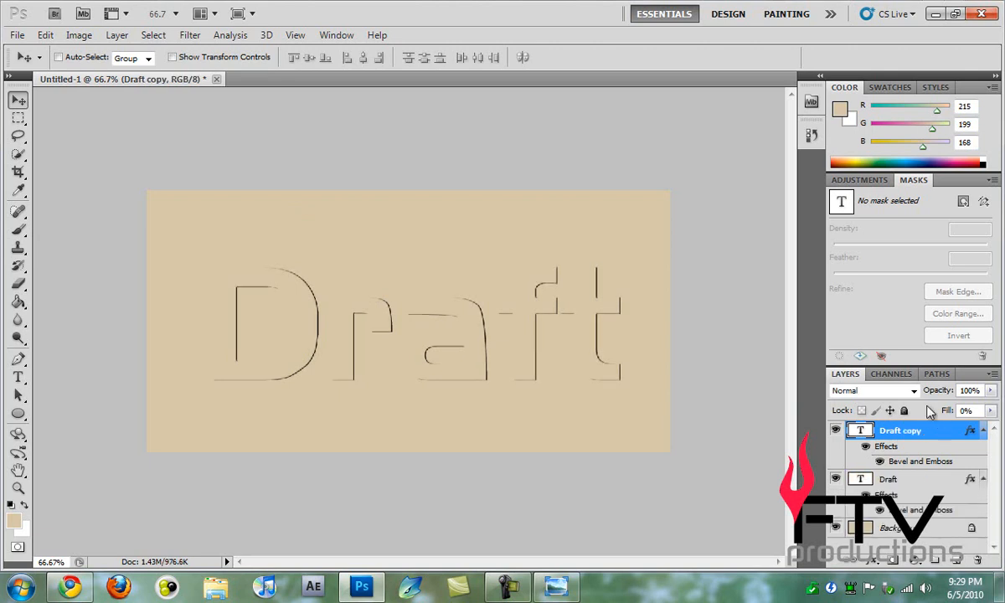
mouse_move(773, 405)
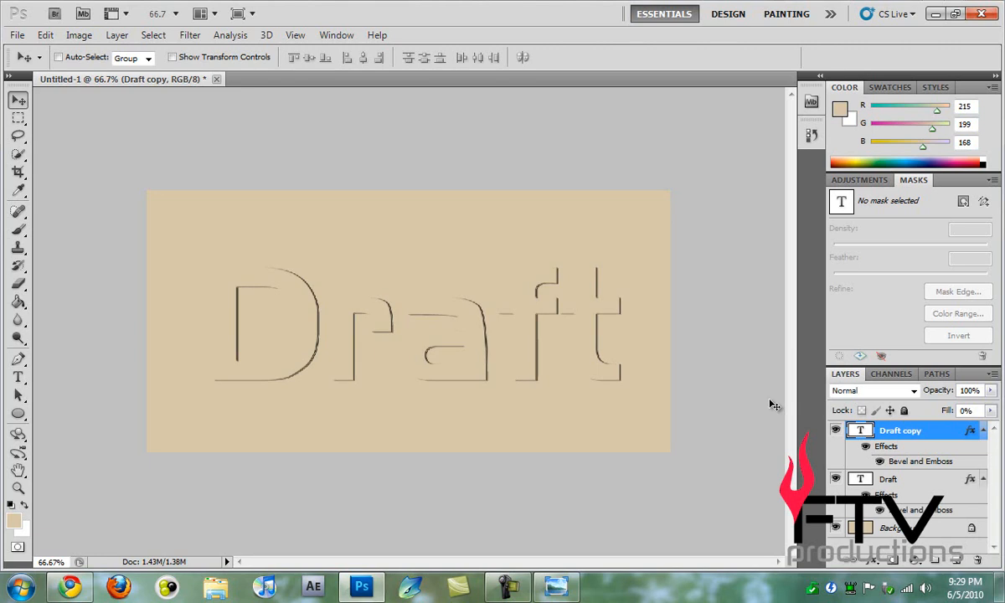
mouse_move(934, 425)
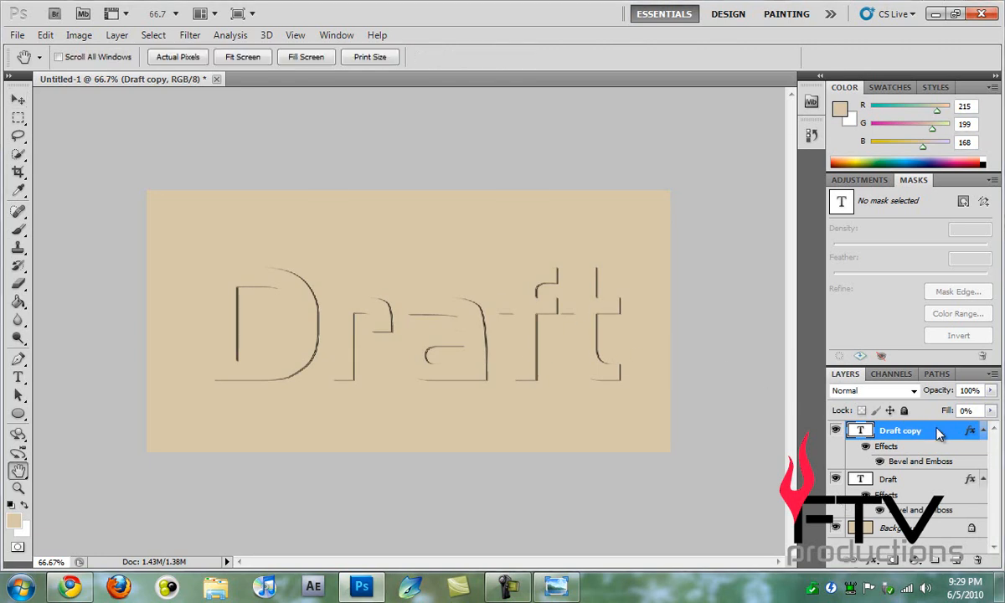
- Change the Draft copy's Bevel and Emboss angle to 0° and apply it
double_click(918, 461)
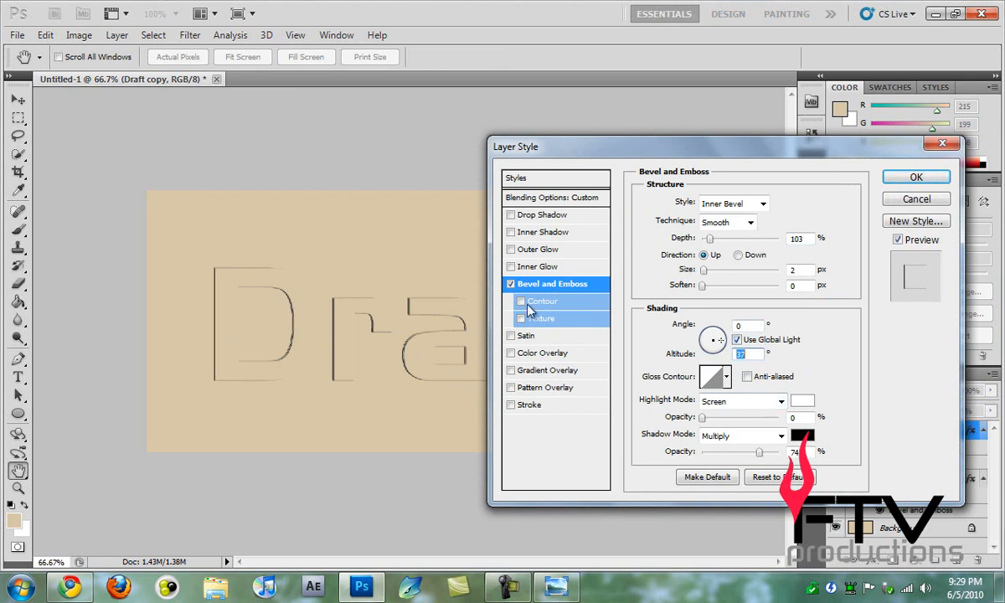
left_click(915, 176)
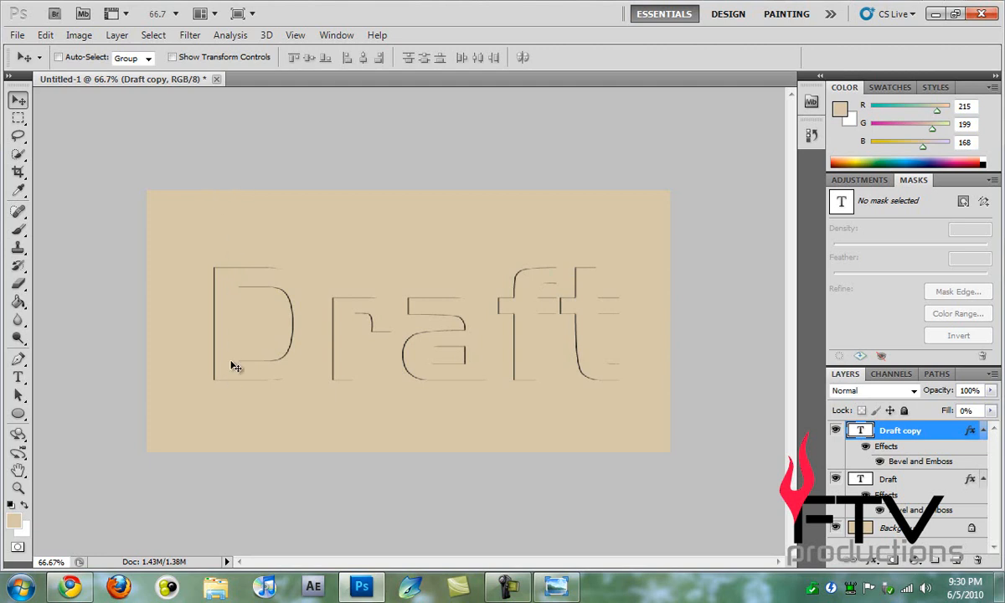
mouse_move(37, 420)
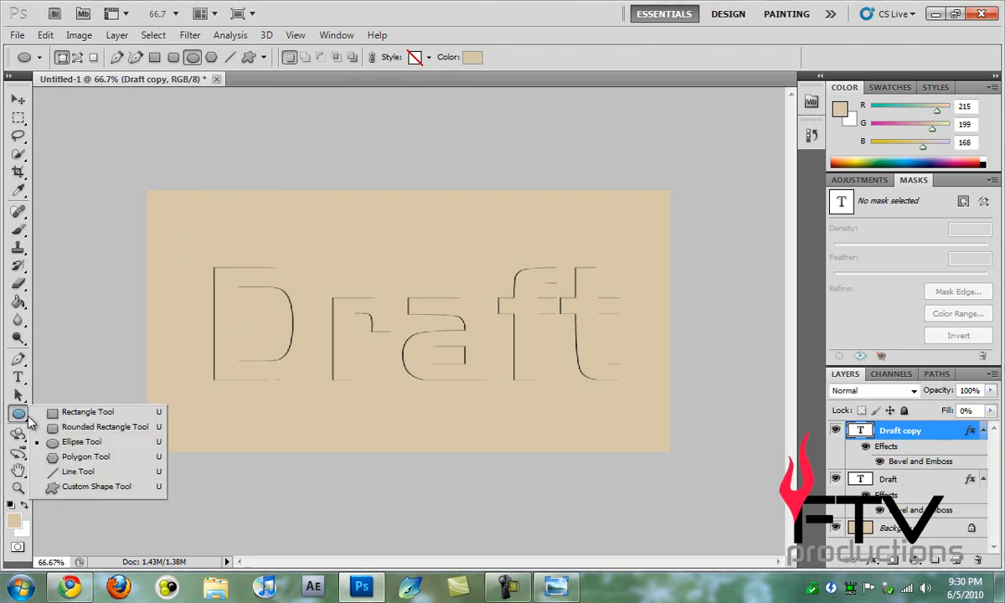
mouse_move(115, 477)
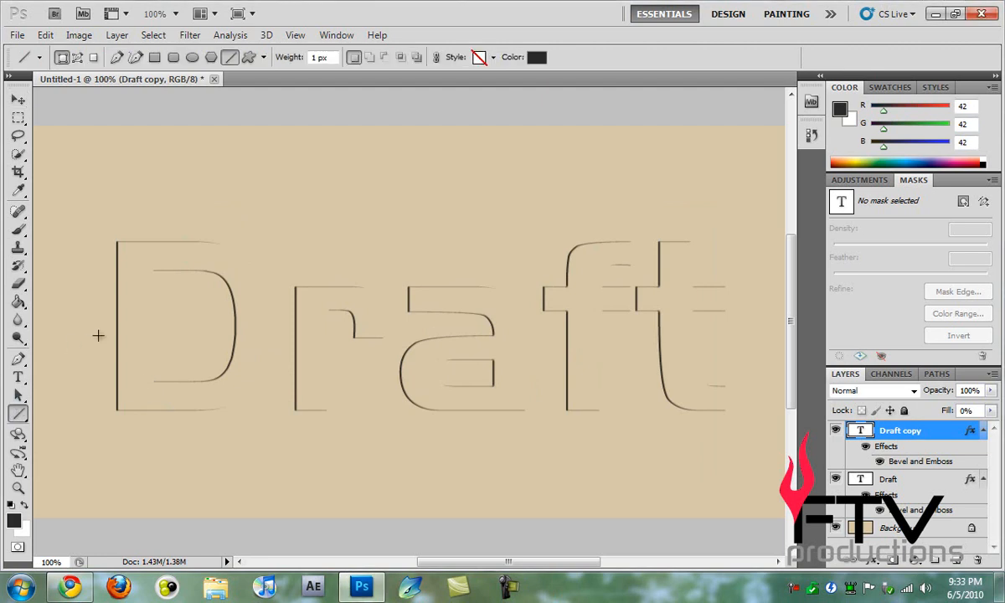
mouse_move(172, 300)
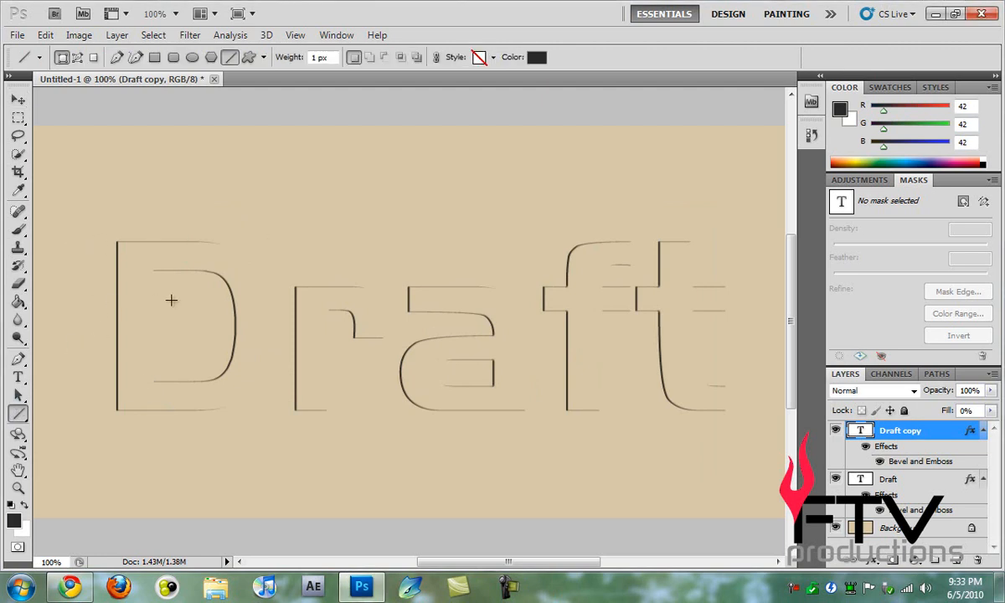
mouse_move(255, 271)
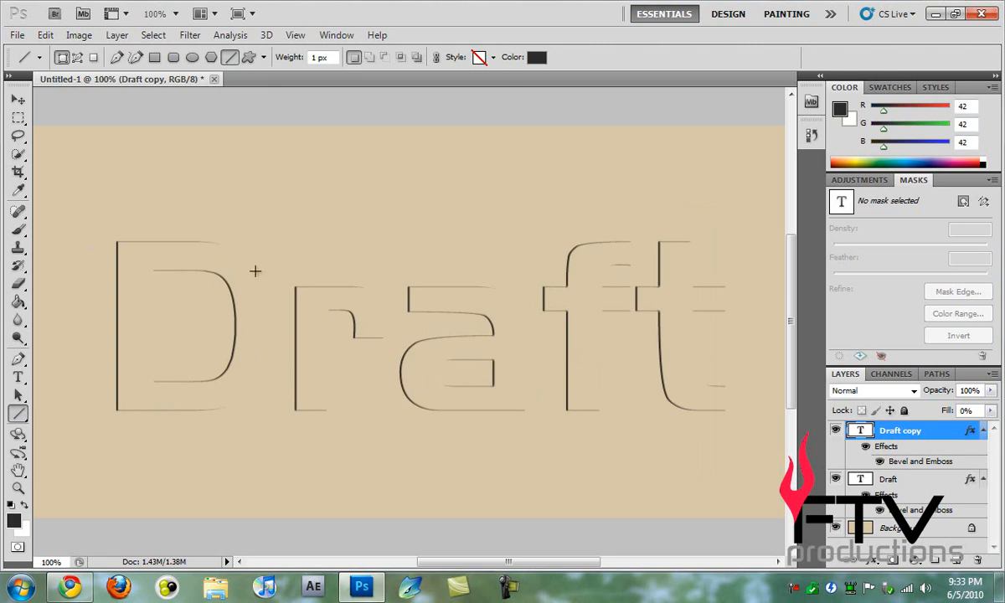
mouse_move(113, 219)
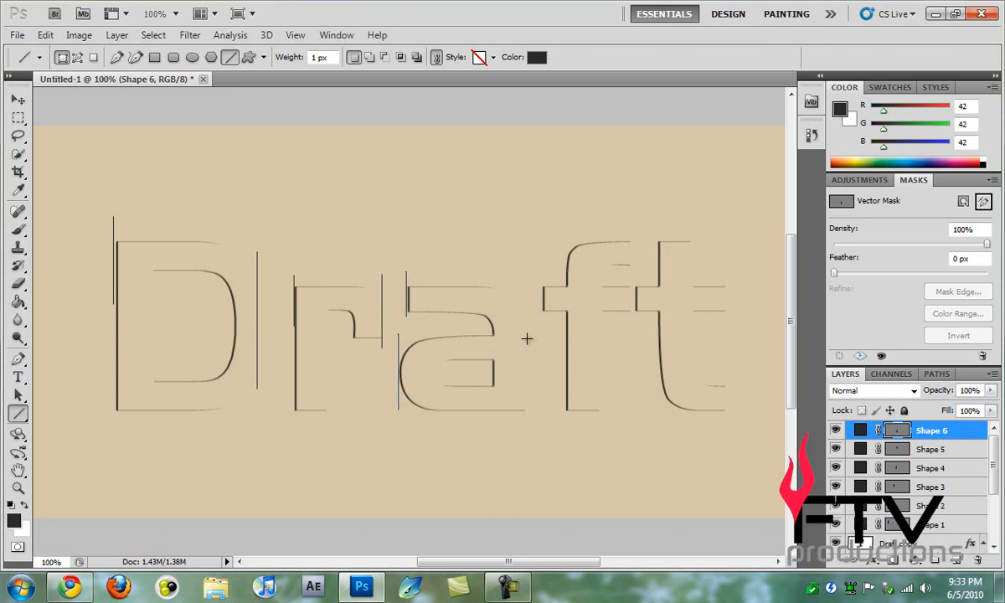
- Drag 1 px dark vertical lines across the letters, including one near the f
left_click_drag(526, 339, 536, 399)
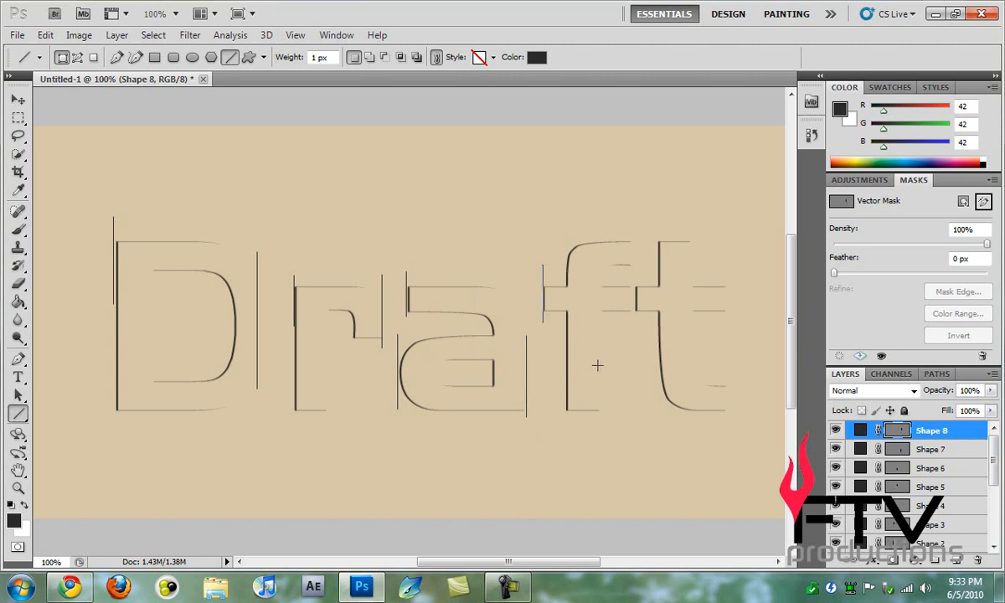
left_click_drag(597, 365, 597, 431)
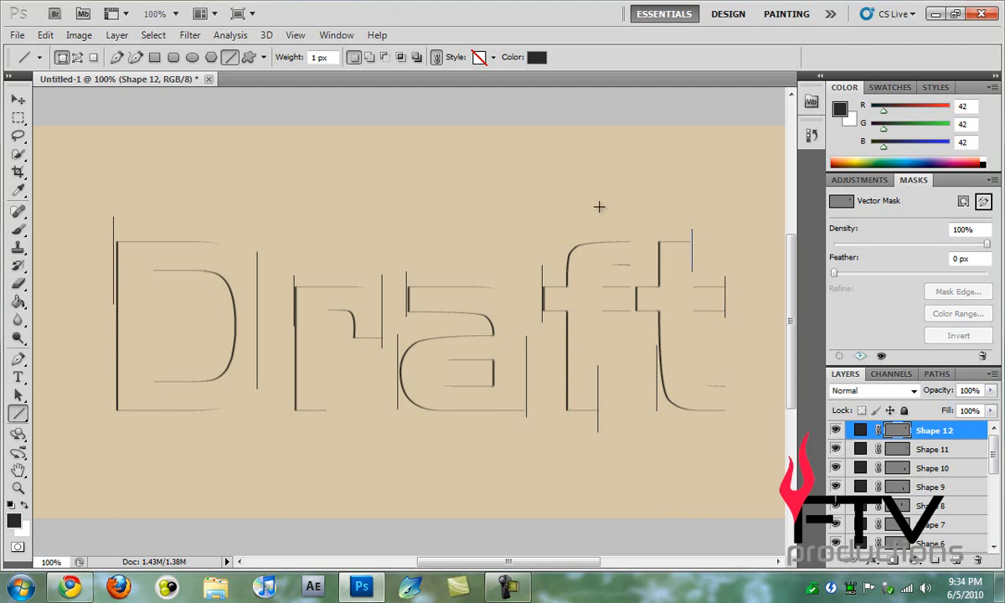
left_click(17, 98)
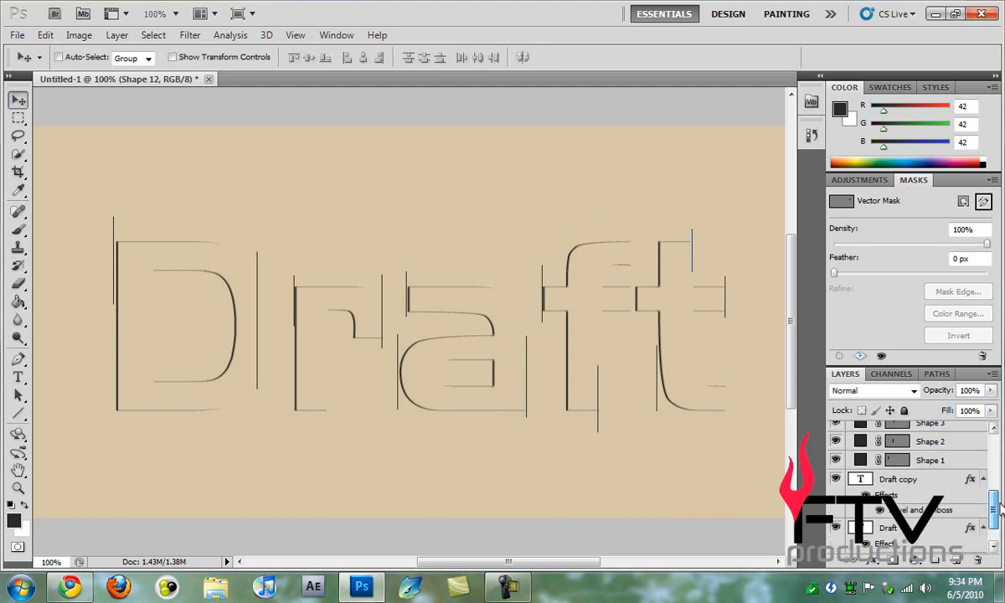
- Merge Shape 1–12 and apply Motion Blur at -90° angle, 29 px distance
left_click(929, 462)
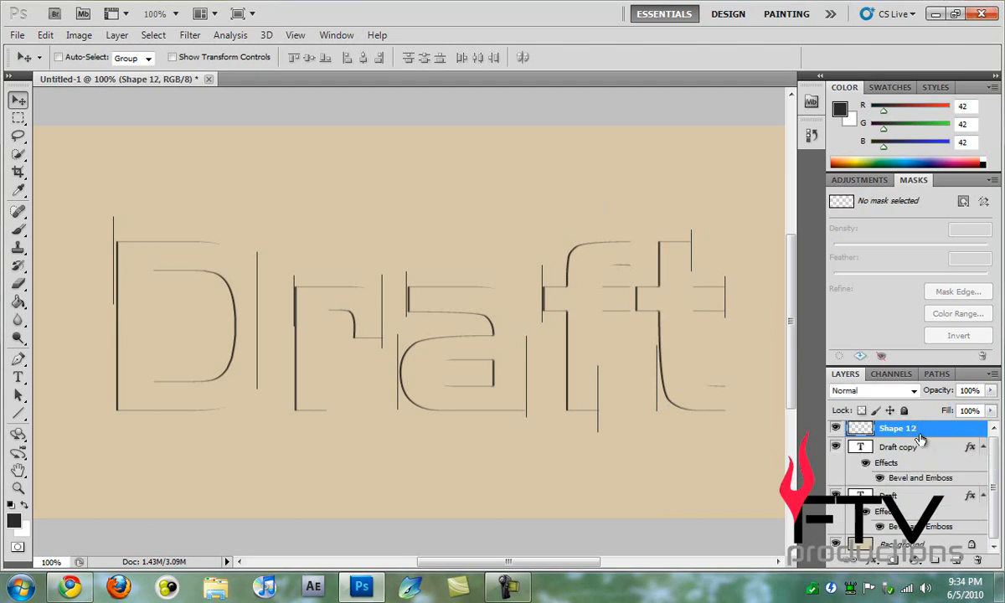
left_click(189, 35)
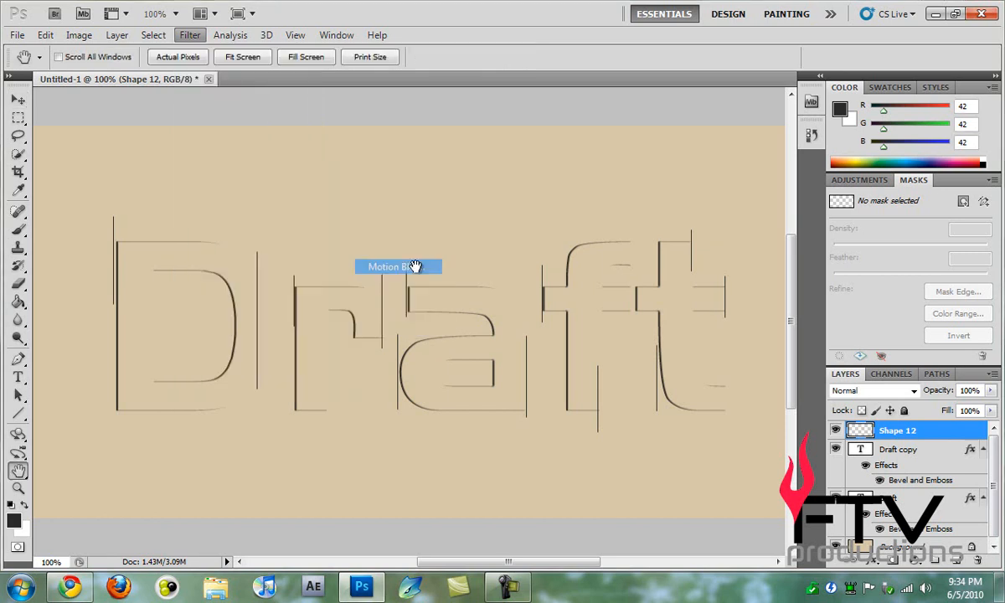
left_click(397, 267)
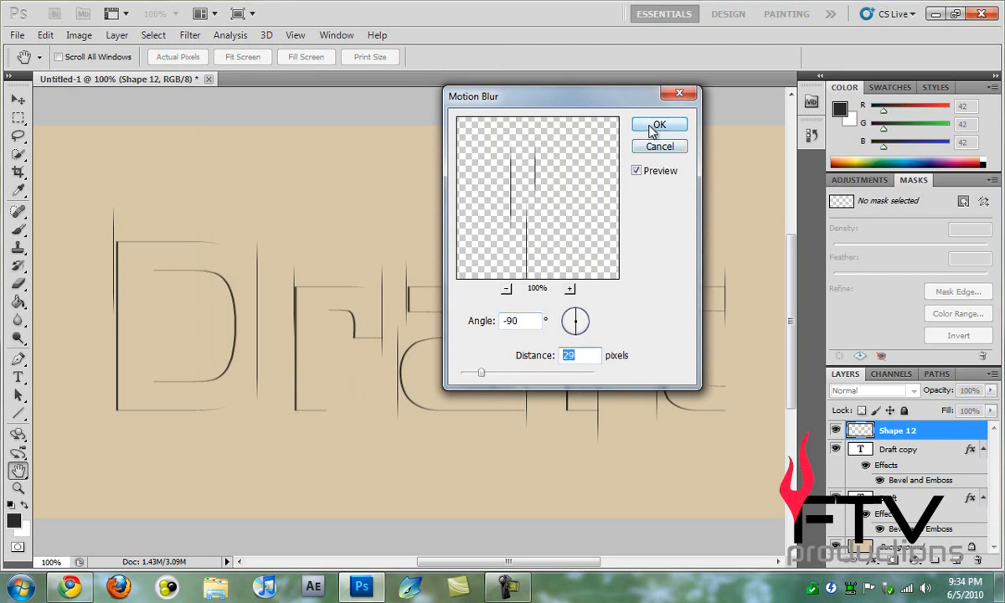
left_click(659, 124)
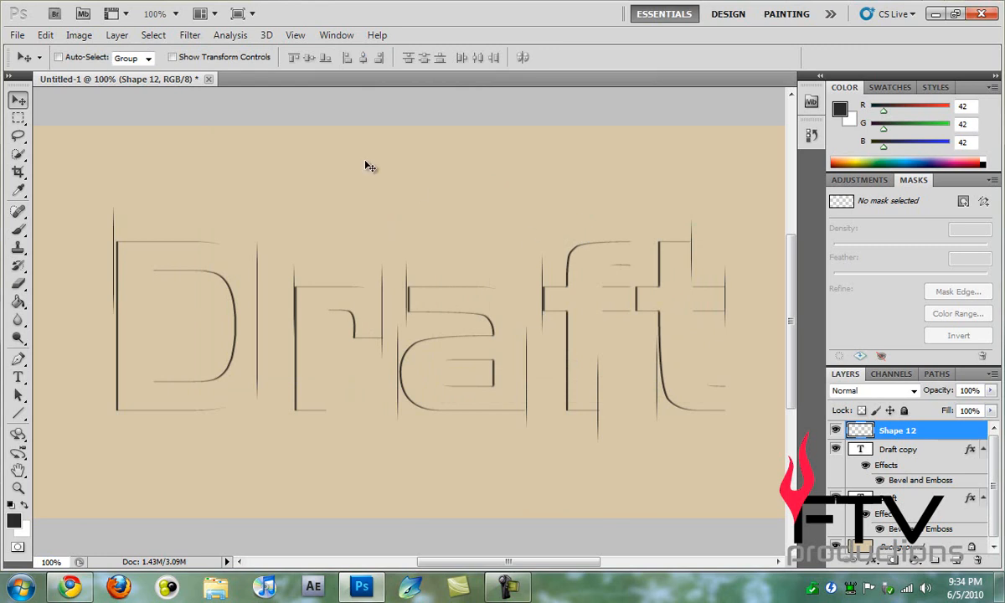
mouse_move(703, 340)
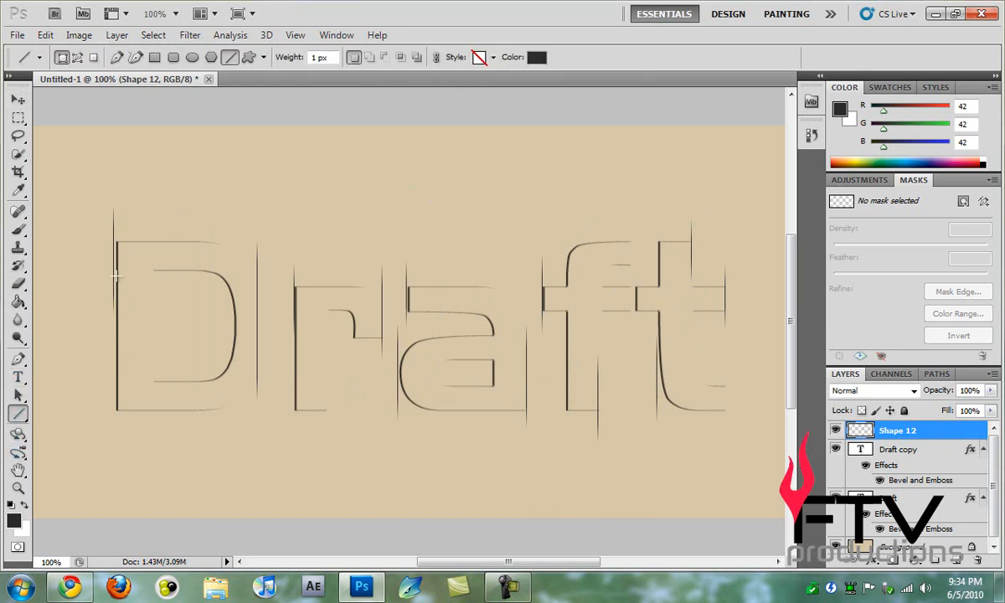
mouse_move(92, 241)
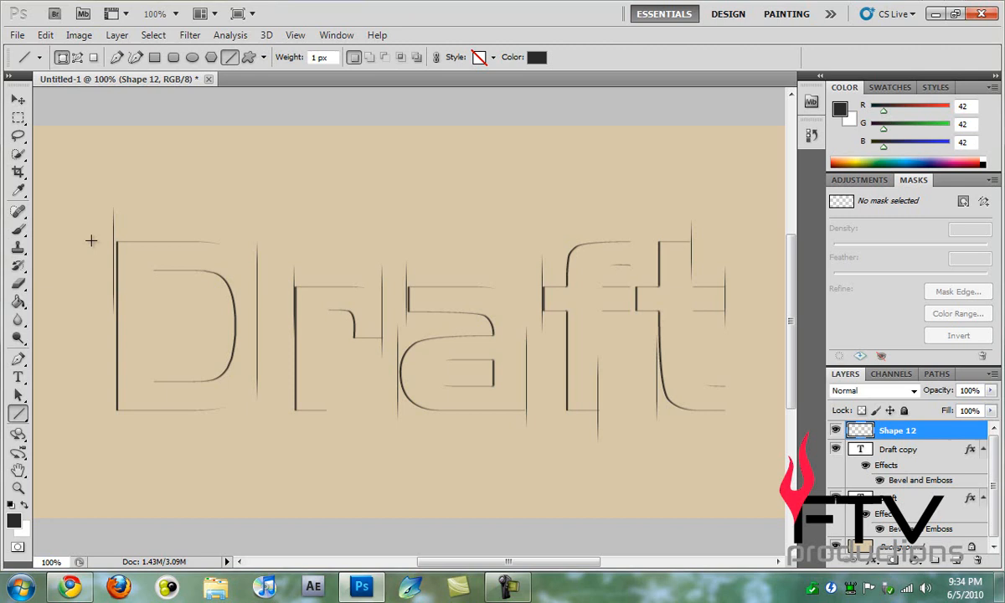
mouse_move(79, 242)
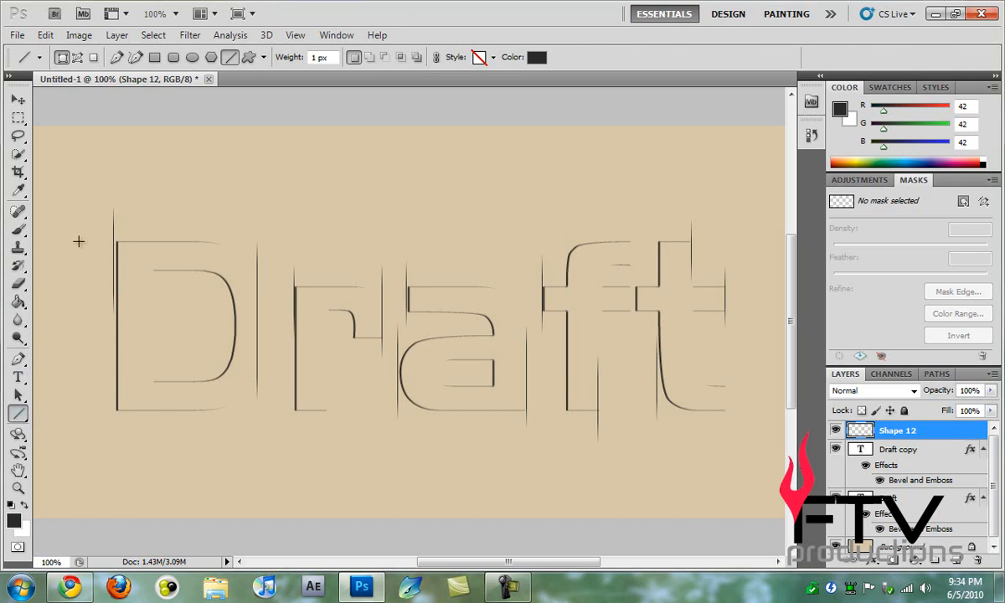
- Drag horizontal lines across the top of the D and the top and bottom of the a
left_click_drag(79, 241, 230, 233)
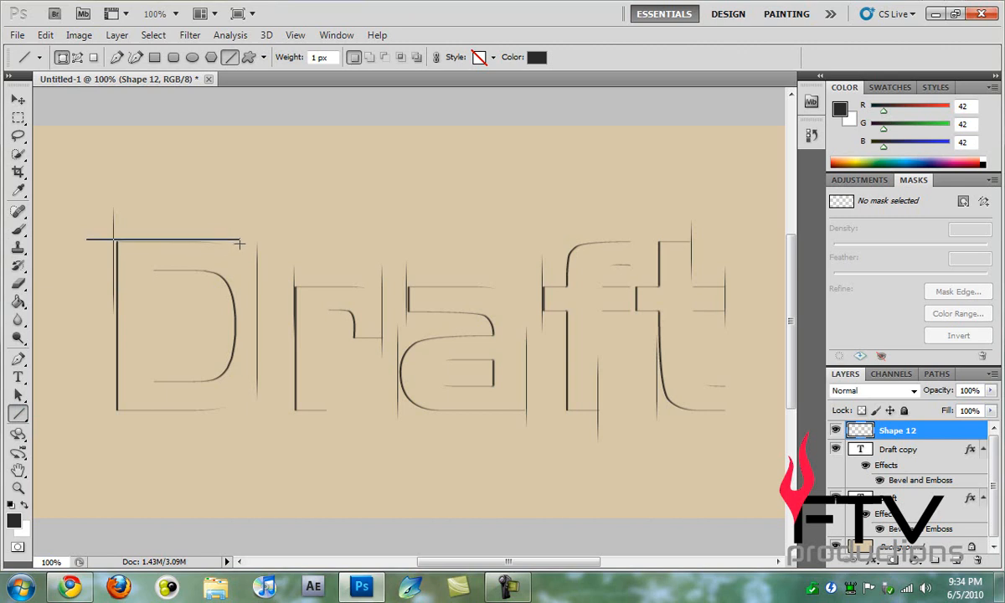
left_click_drag(86, 239, 240, 245)
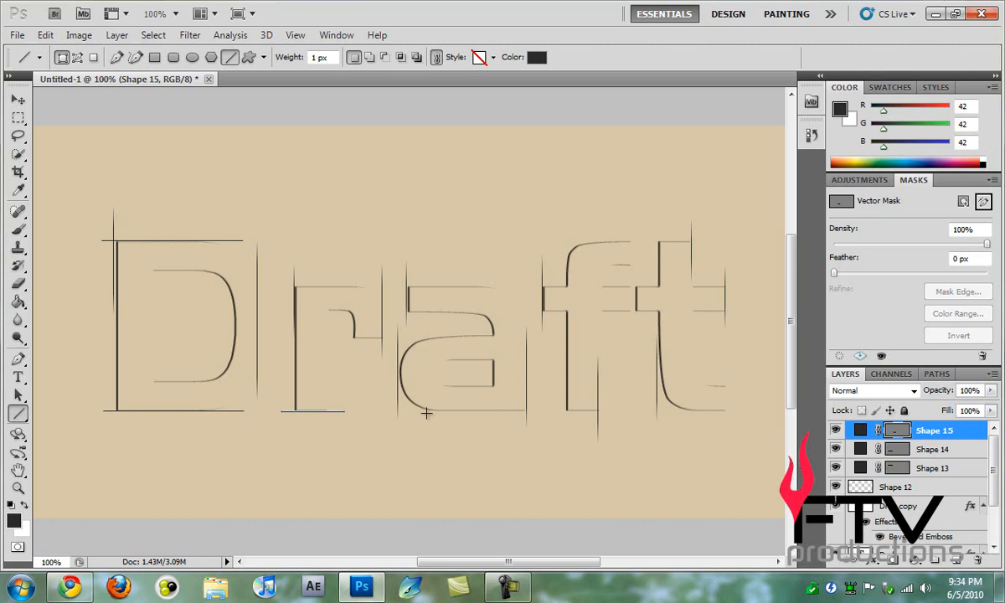
left_click_drag(423, 412, 536, 411)
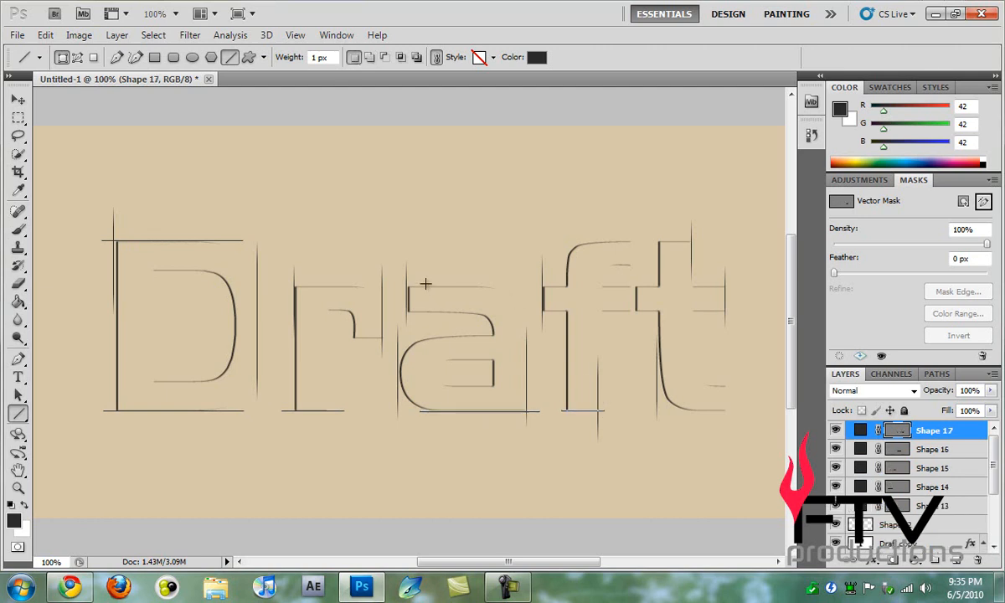
left_click_drag(427, 285, 528, 290)
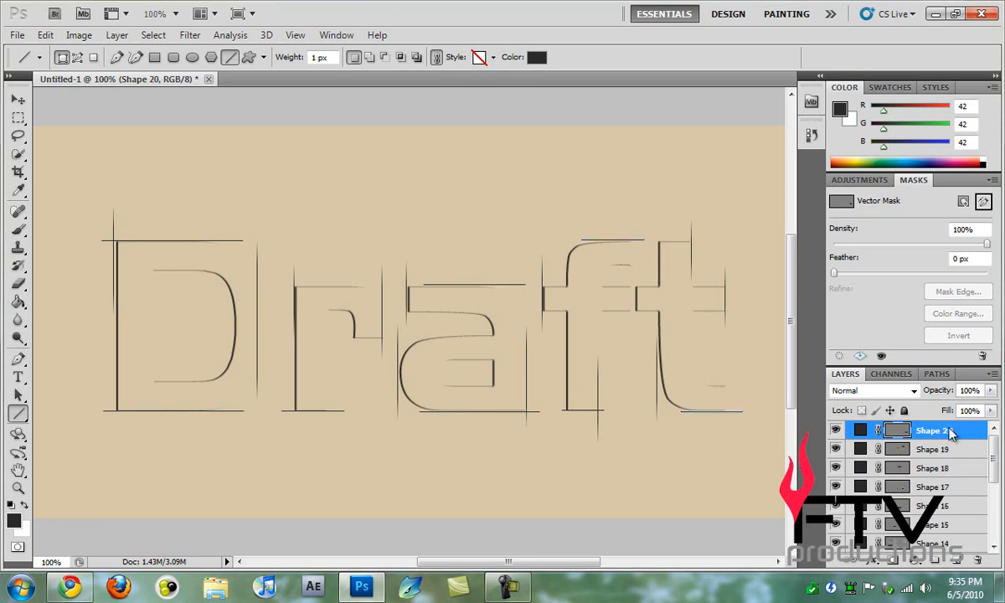
scroll("down", 3)
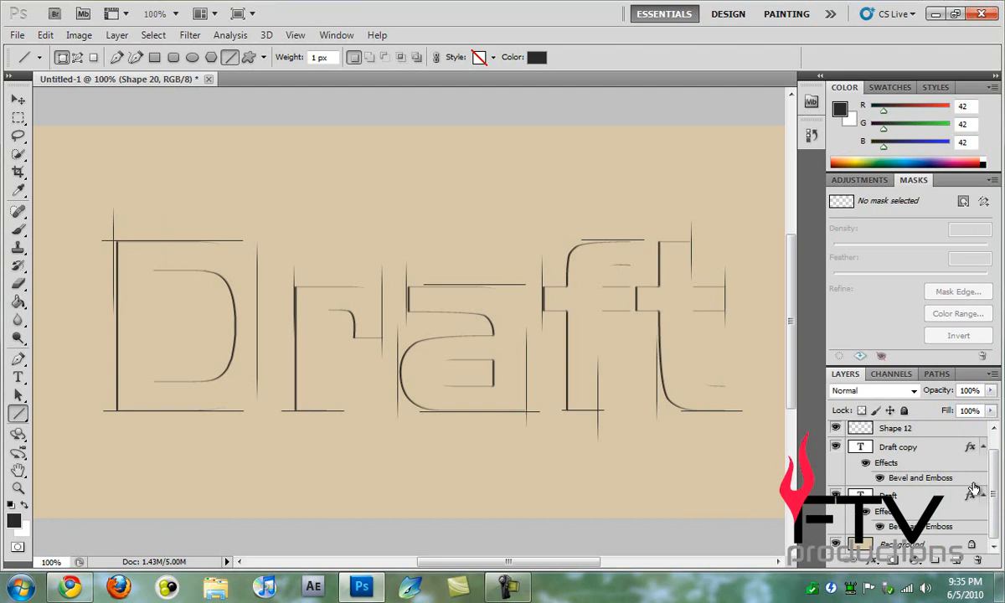
- Merge the construction line layers and apply a horizontal Motion Blur (angle 0, distance 29)
left_click(895, 429)
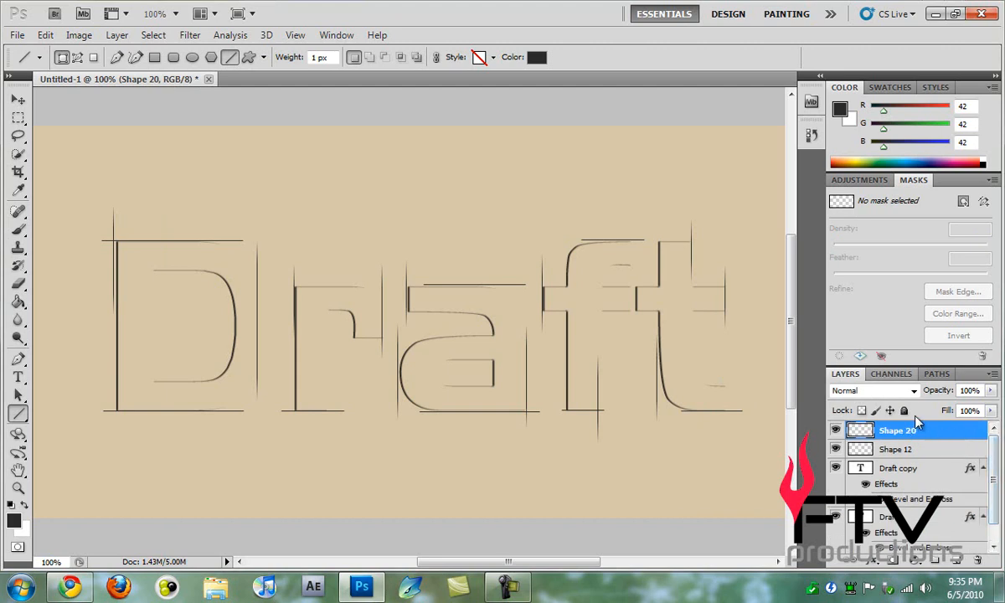
left_click(190, 35)
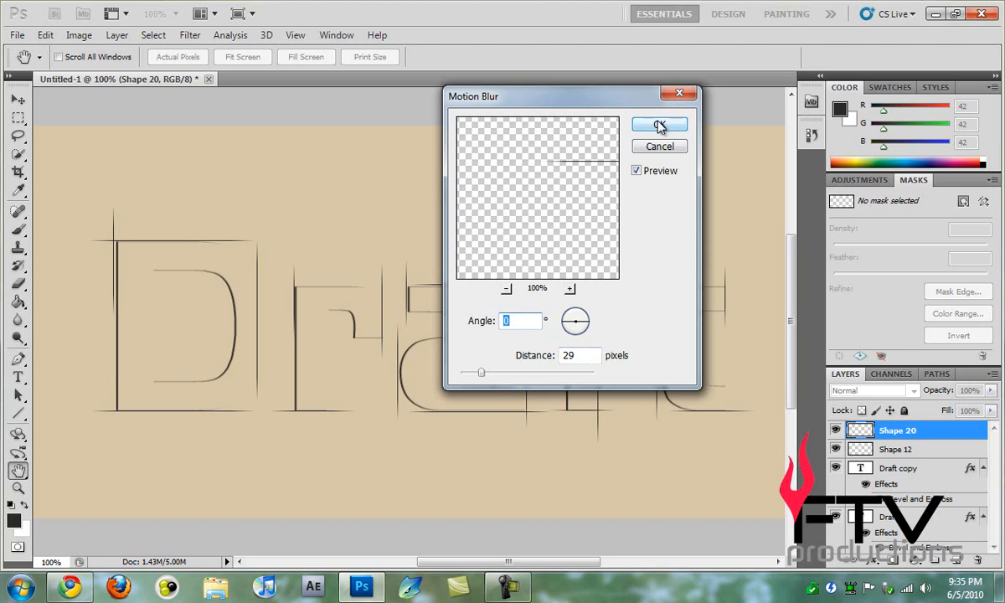
left_click(660, 125)
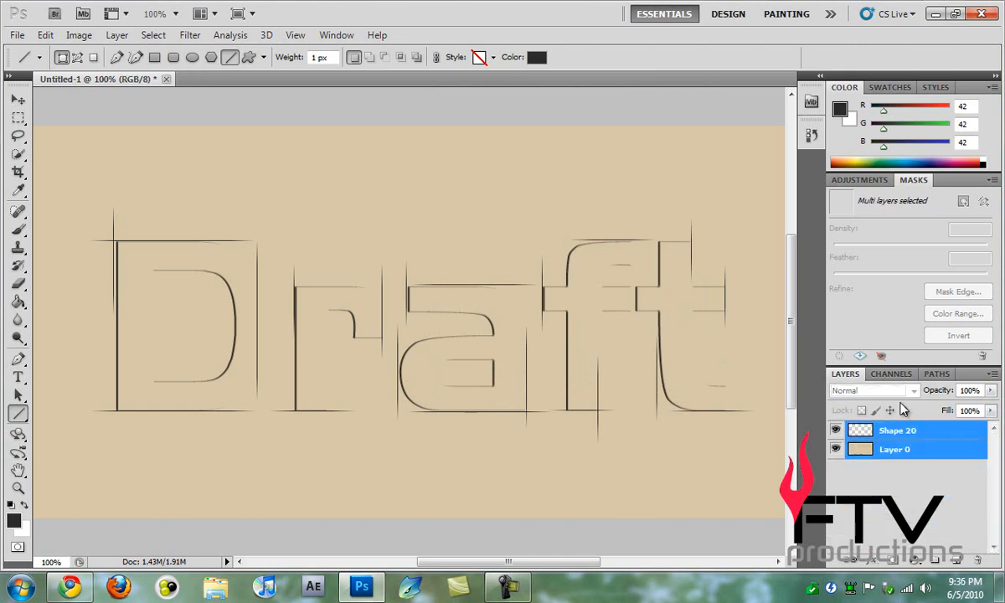
- Merge the remaining layers with Ctrl+E and apply Spatter at spray radius 4, smoothness 15
left_click(897, 430)
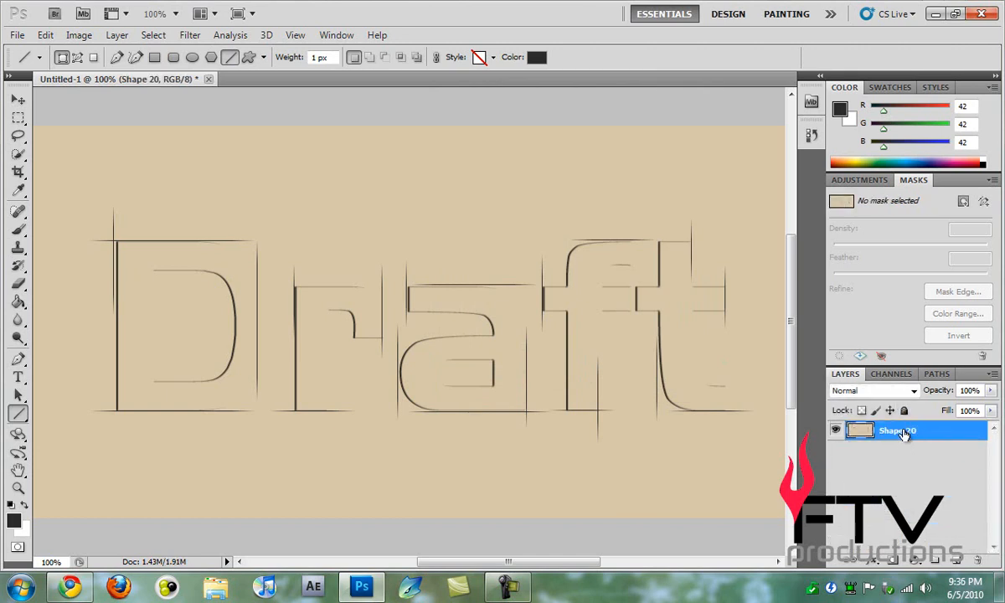
left_click(190, 35)
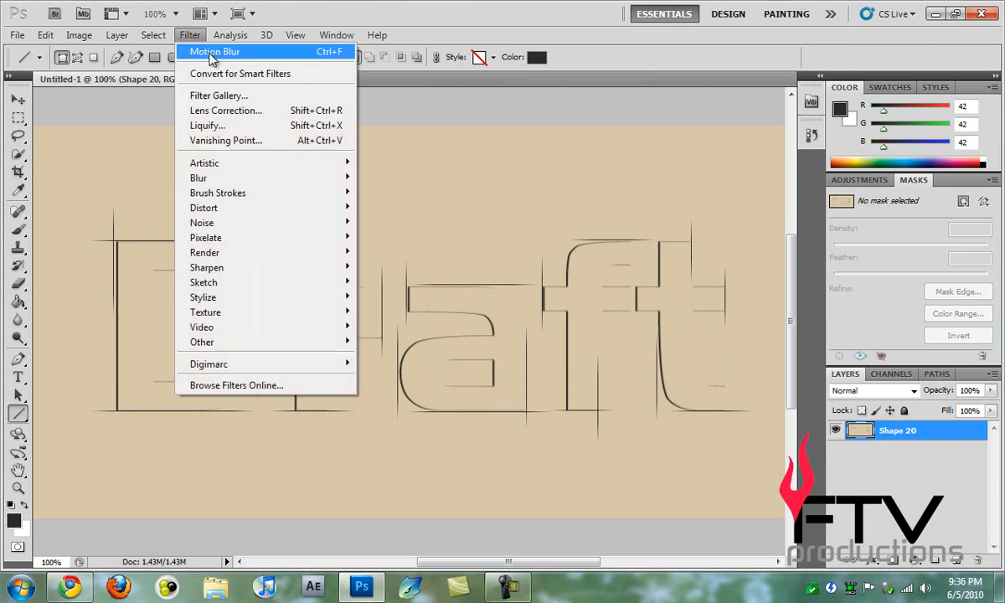
mouse_move(218, 192)
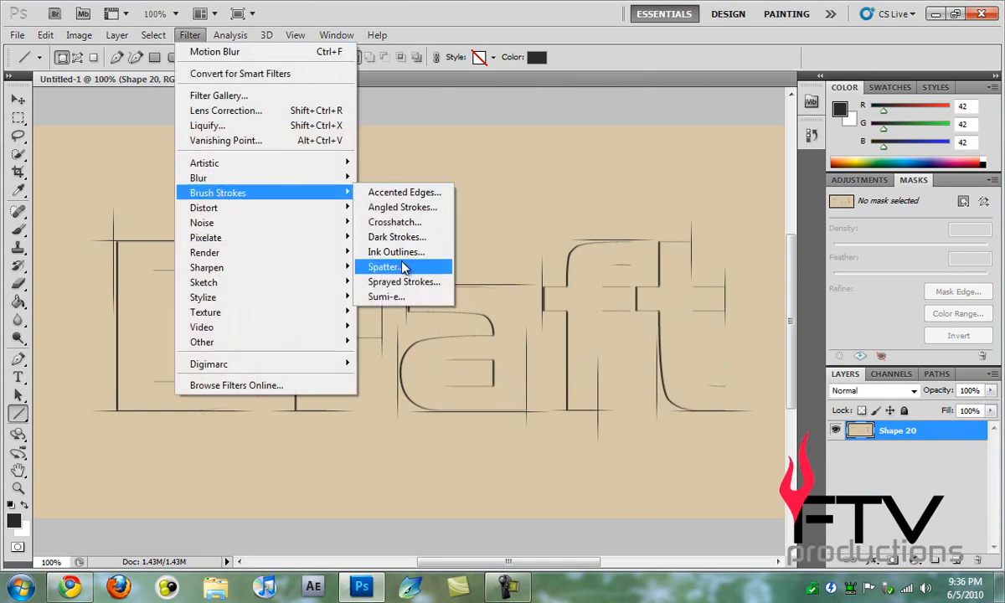
left_click(383, 266)
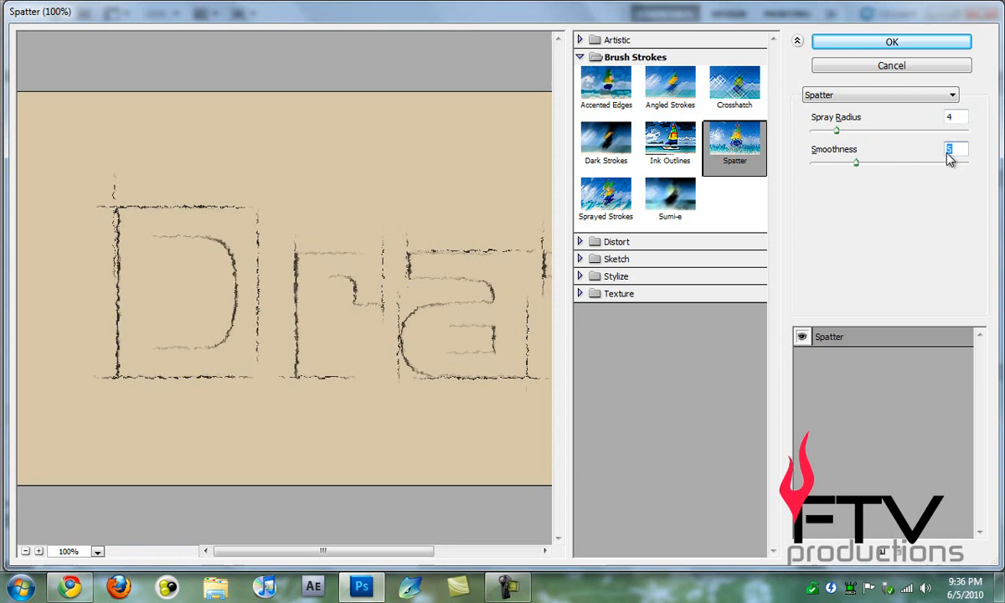
type("15")
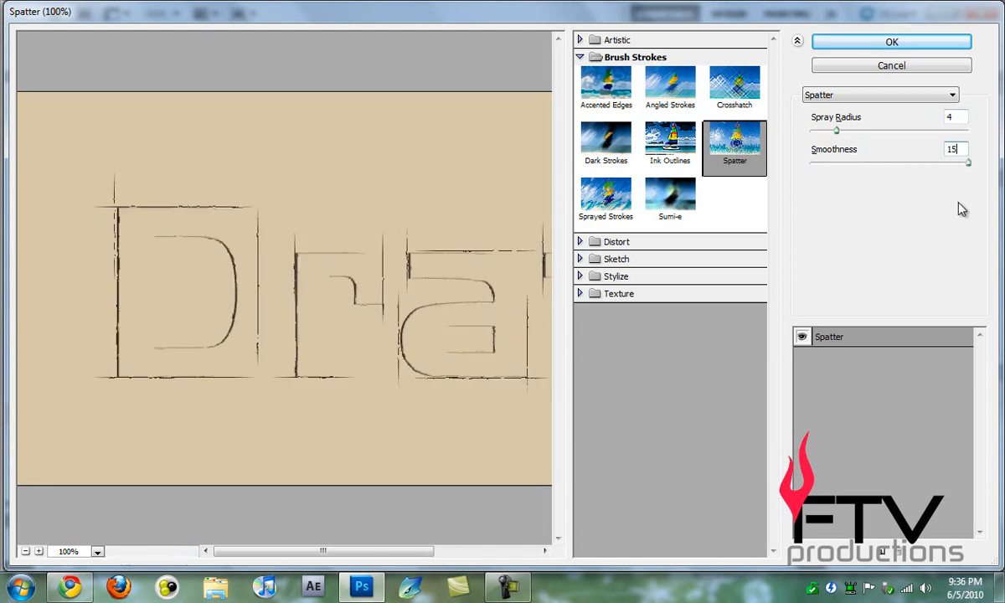
mouse_move(846, 162)
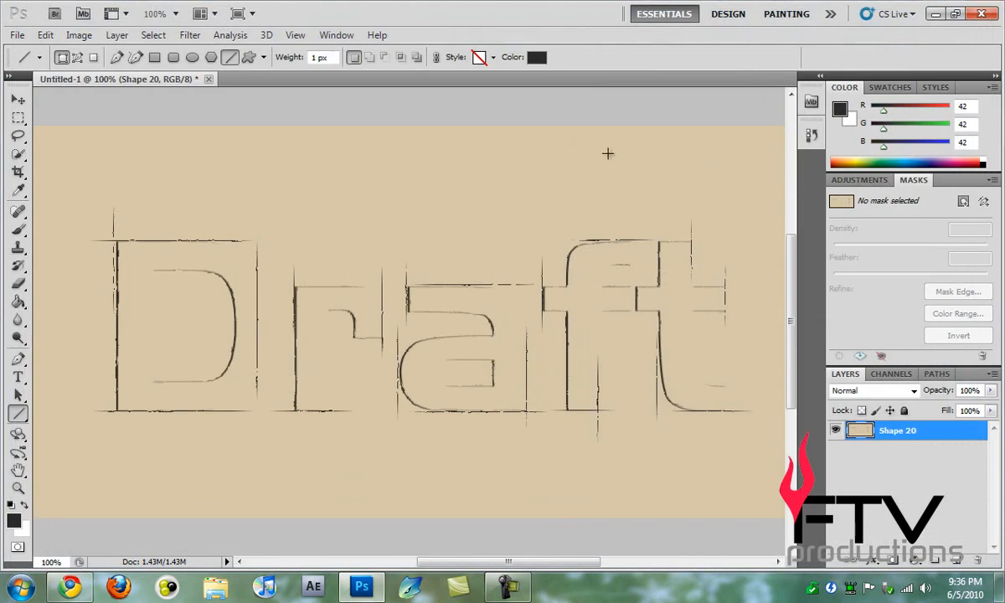
mouse_move(626, 194)
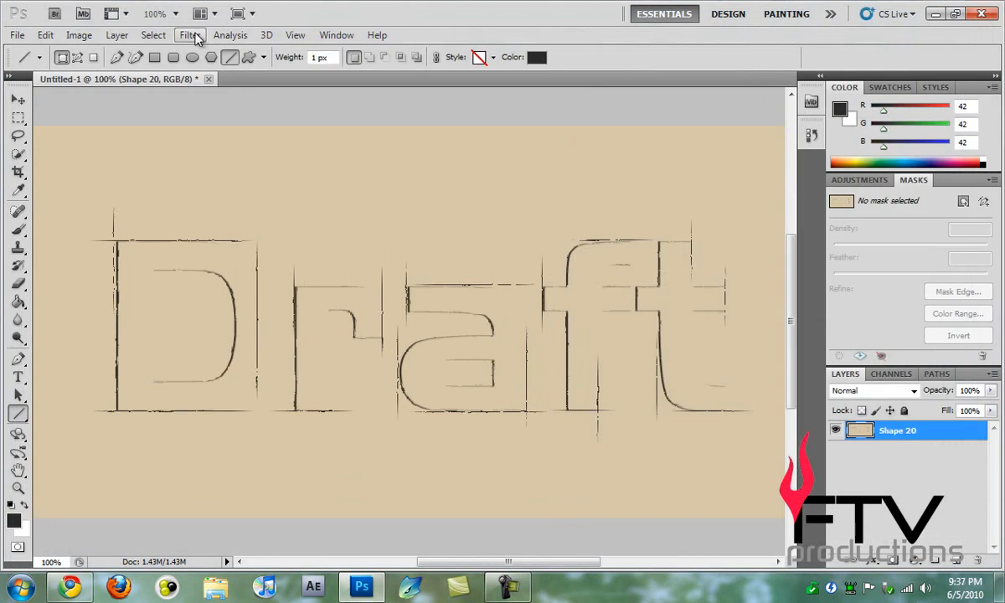
- Apply a Sandstone Texturizer at 67% scaling, relief 3, lit from the top right
left_click(190, 34)
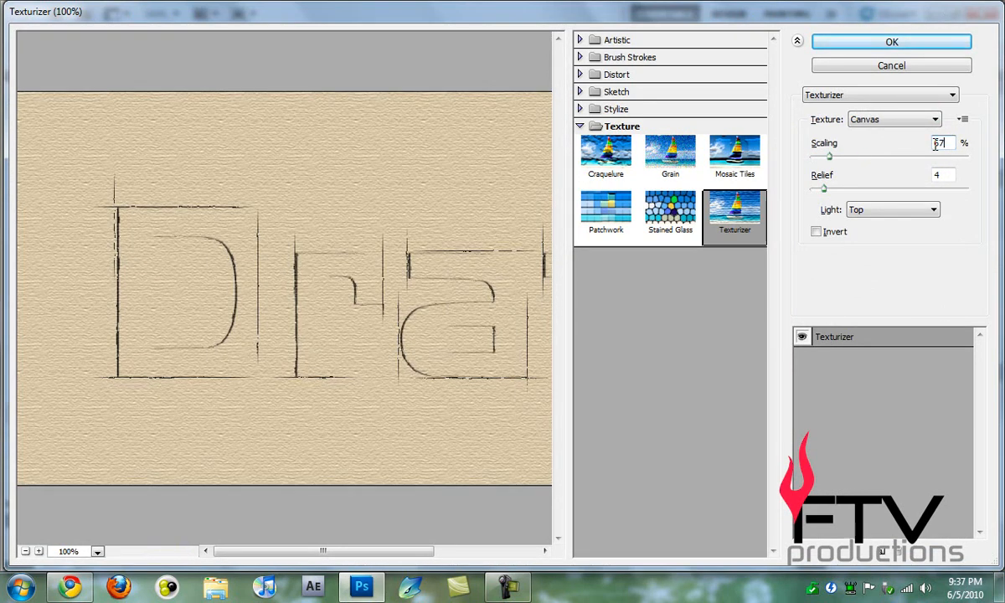
left_click(943, 174)
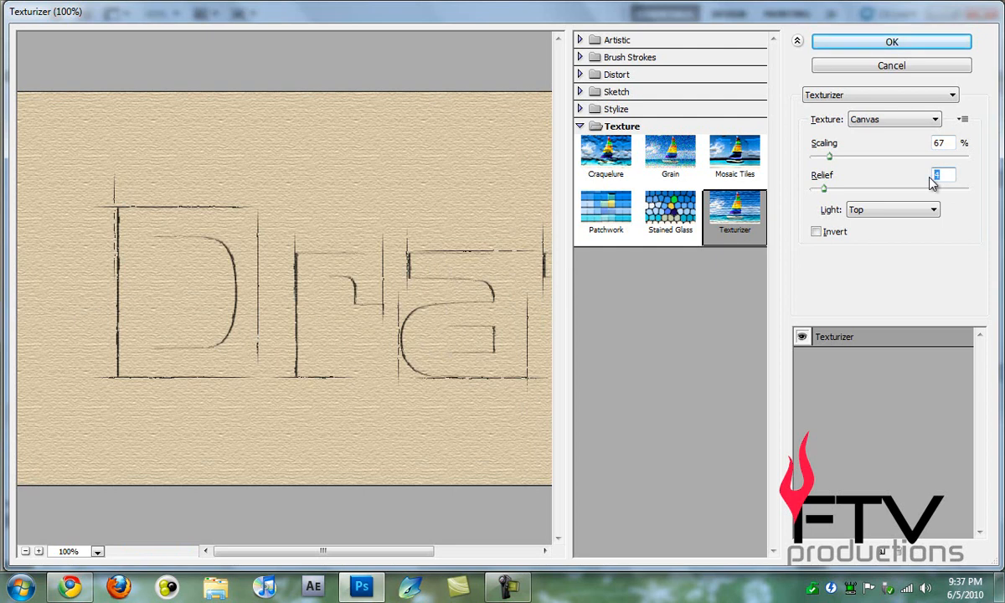
left_click(891, 209)
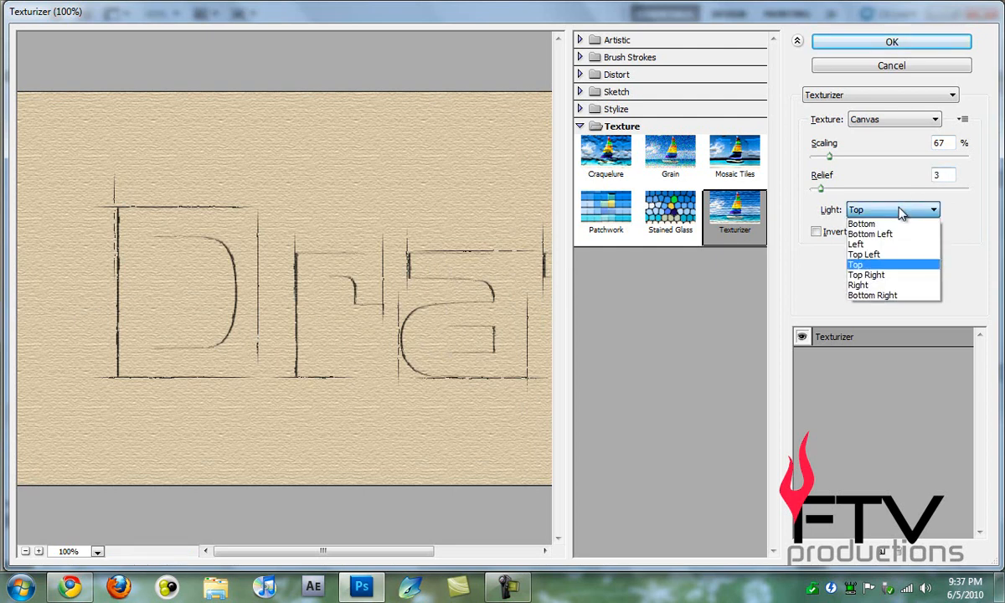
left_click(865, 275)
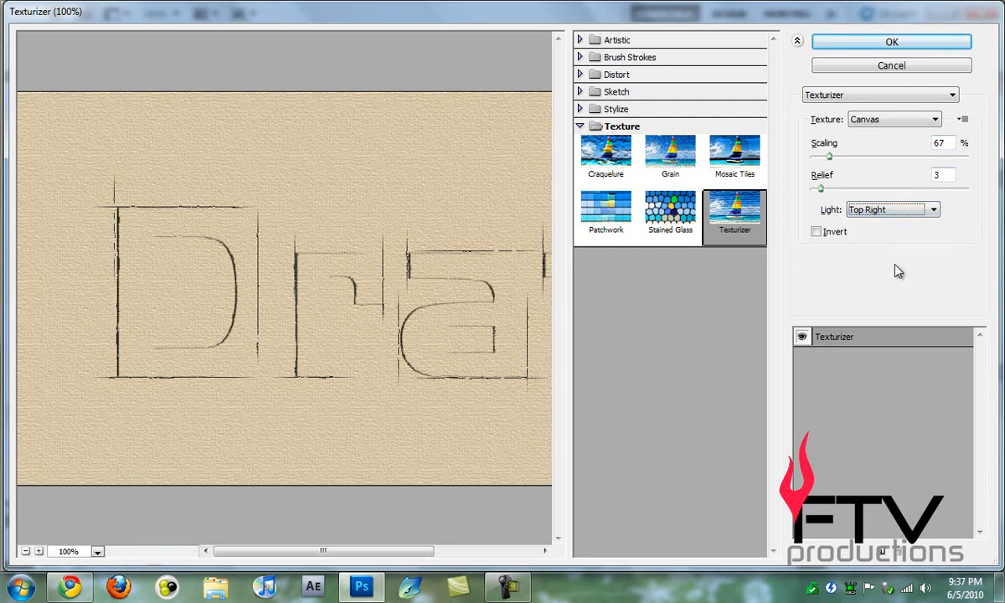
left_click(891, 119)
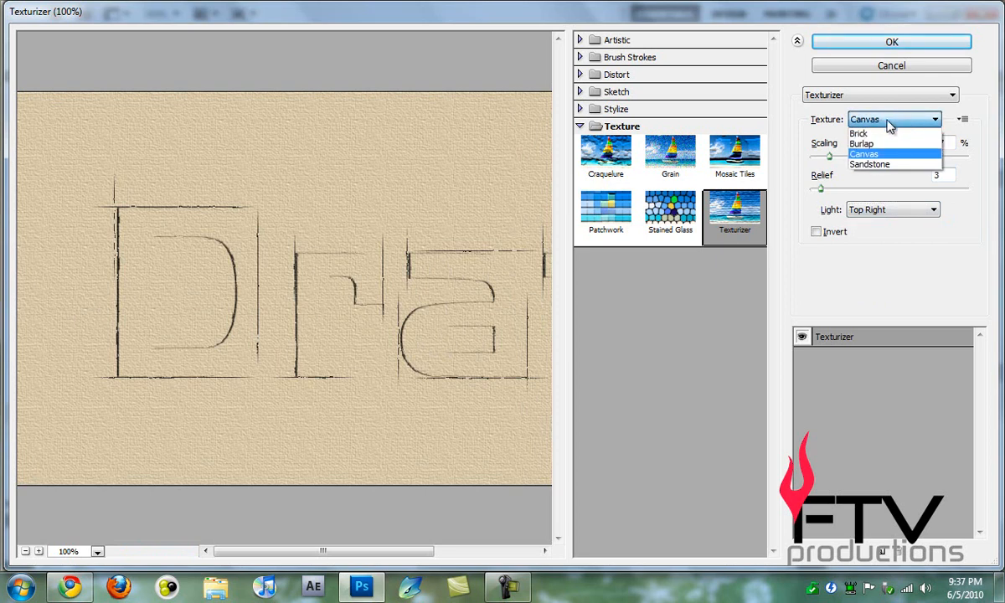
left_click(869, 164)
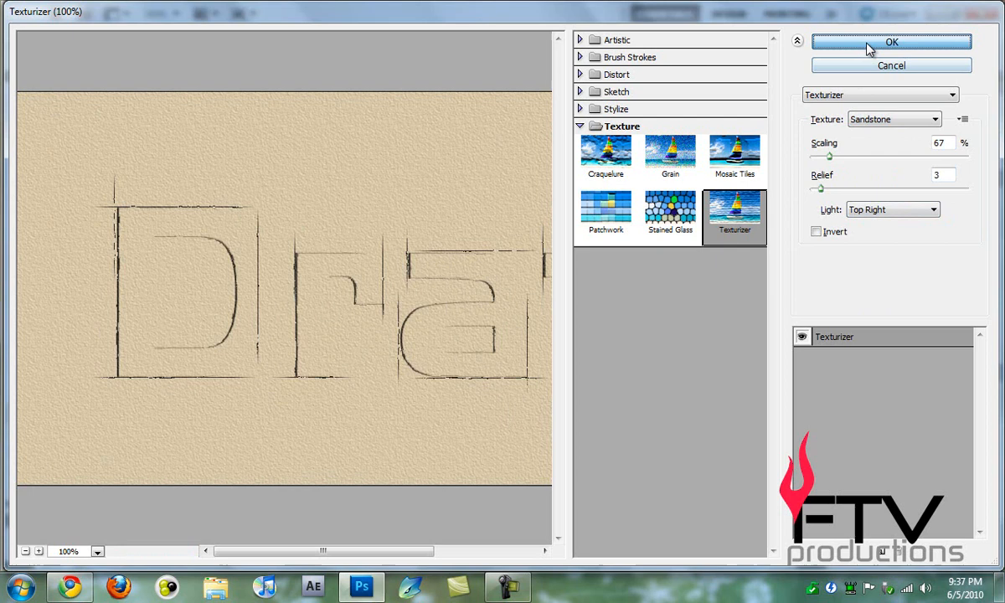
left_click(891, 42)
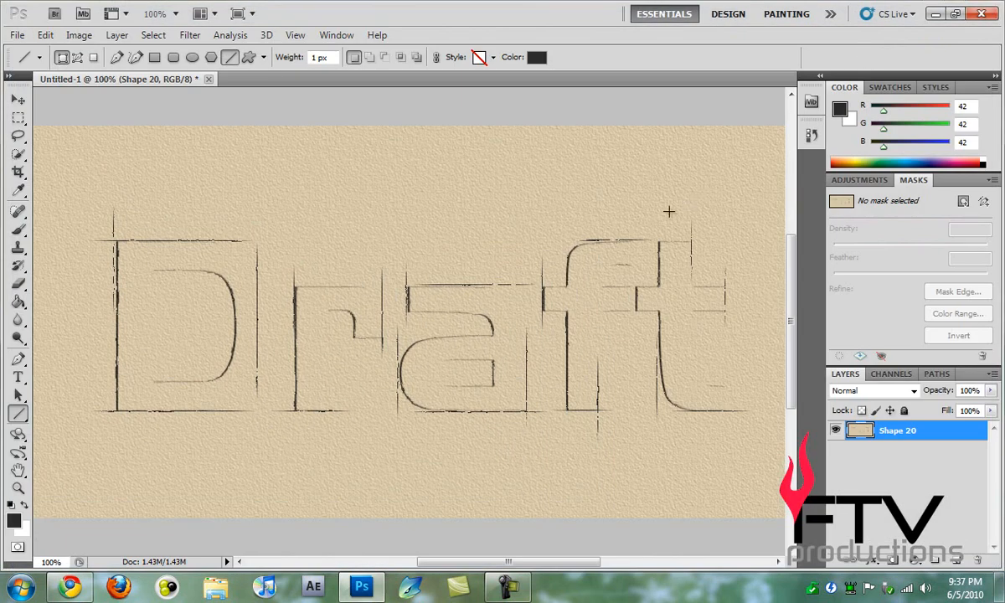
mouse_move(643, 227)
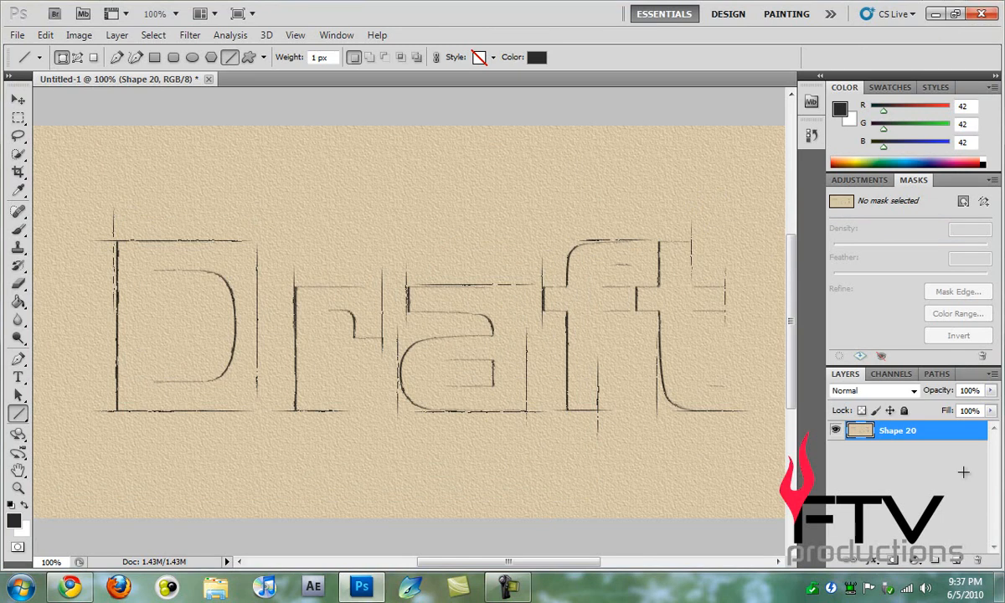
mouse_move(462, 227)
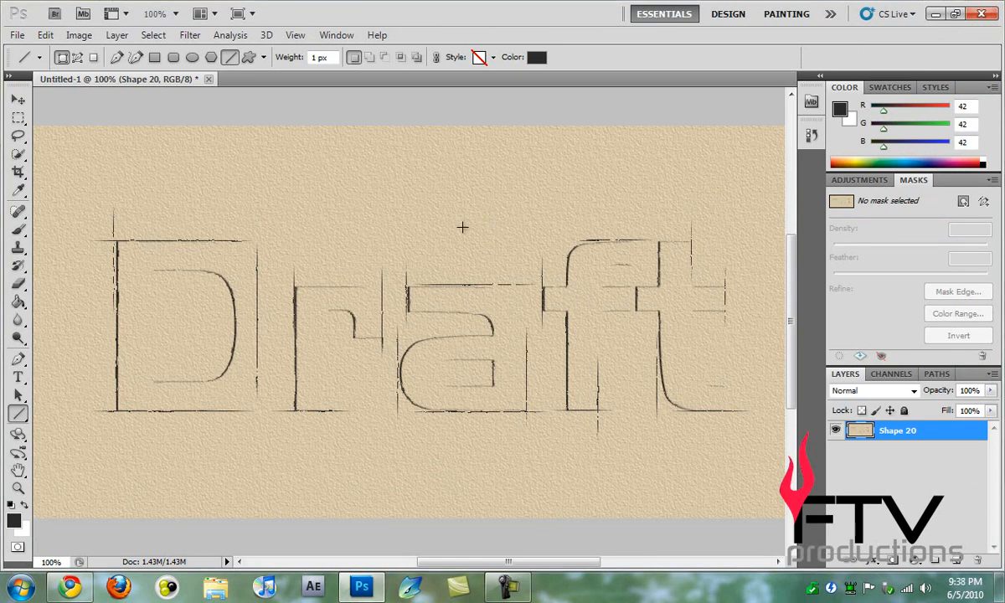
- Add 3% Gaussian monochromatic noise to the textured image
left_click(189, 35)
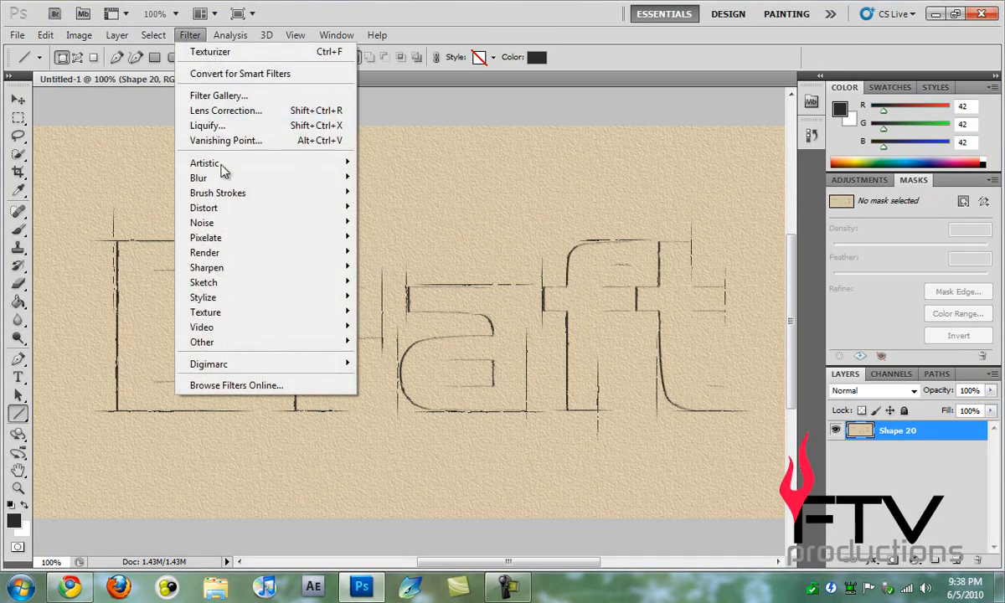
left_click(202, 222)
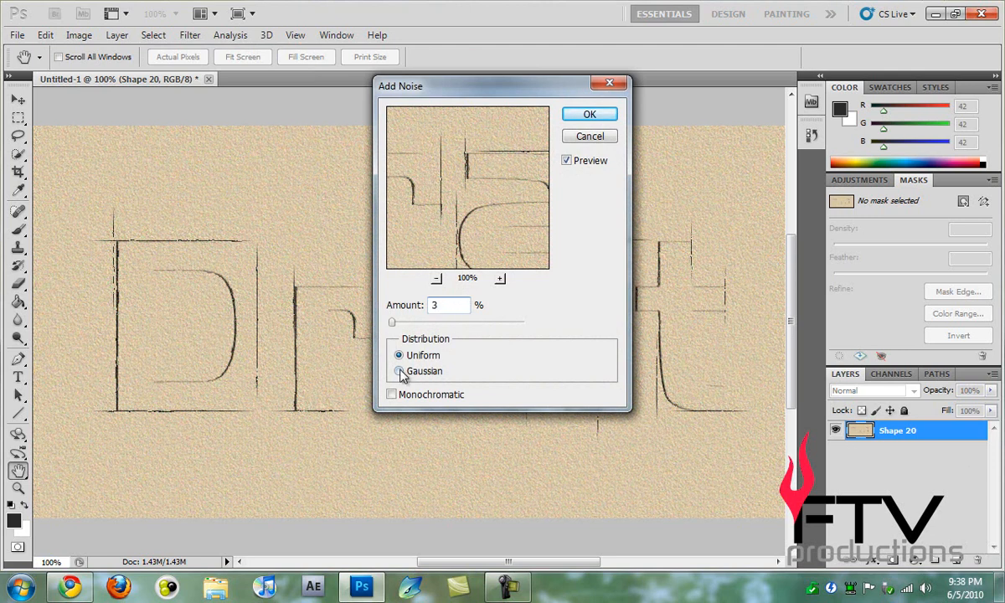
left_click(400, 370)
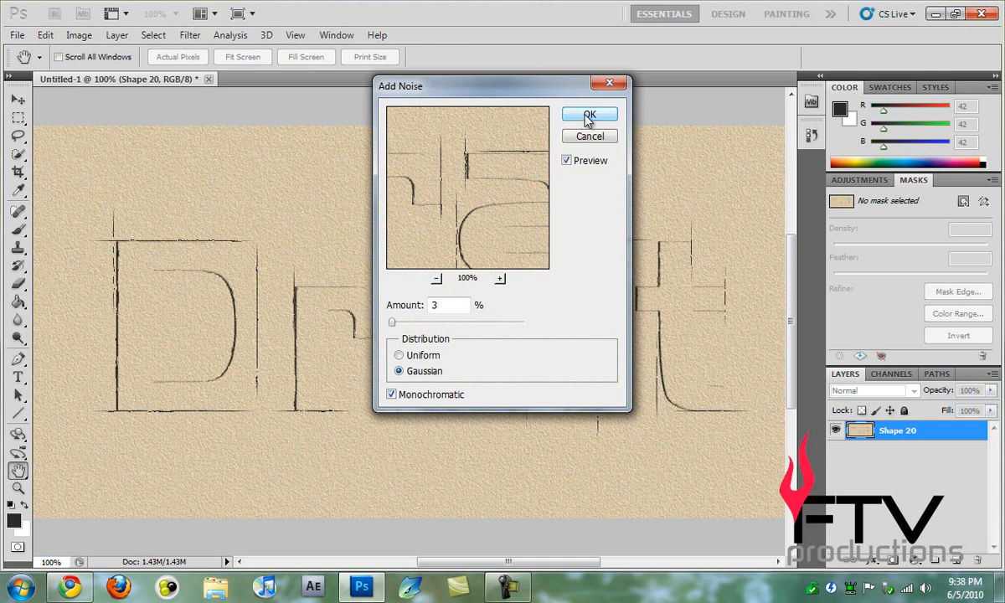
left_click(589, 115)
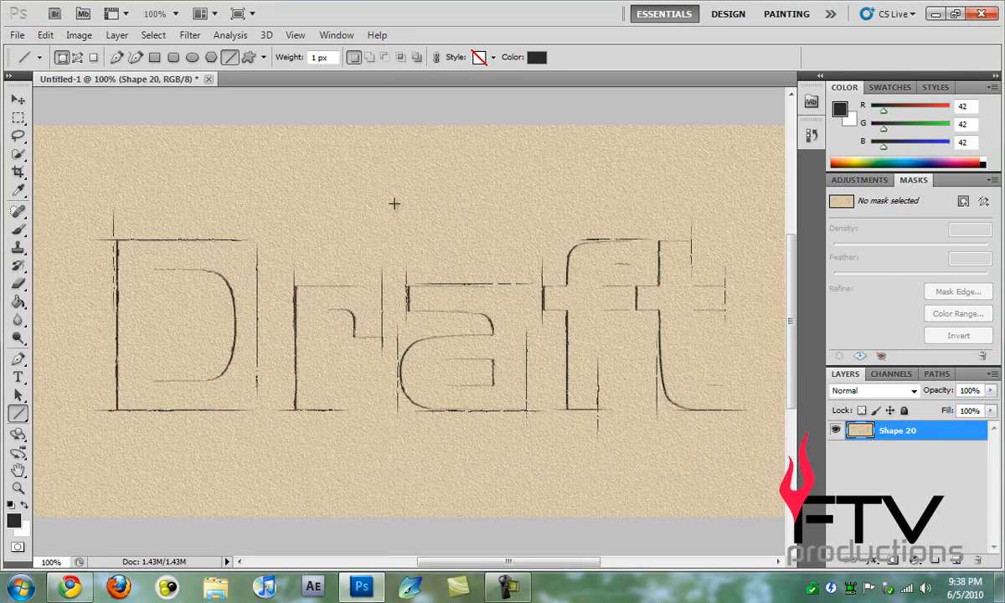
left_click(16, 34)
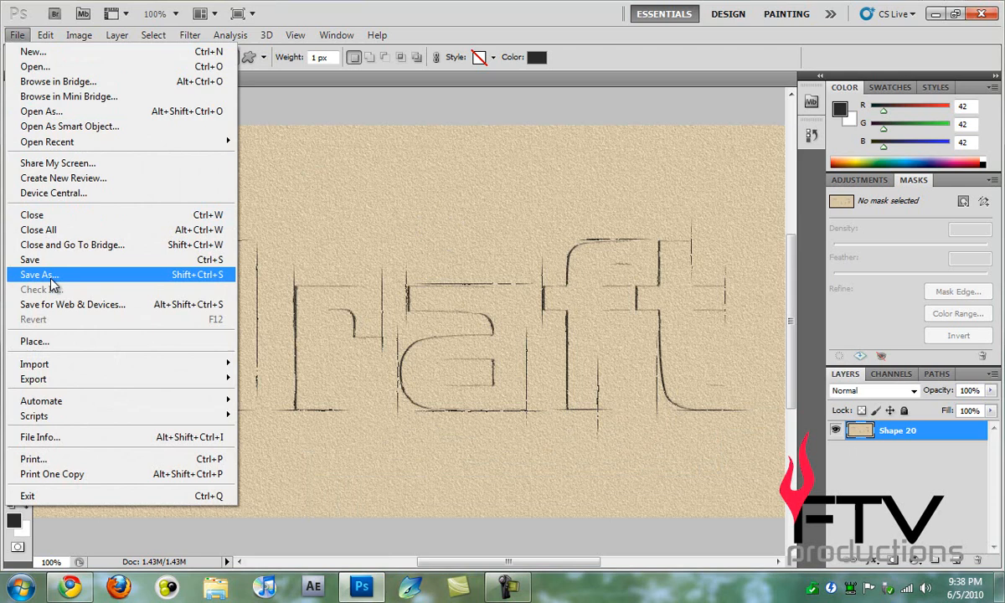
- Save the sketch image to the Desktop with the file name 'Draft'
left_click(40, 273)
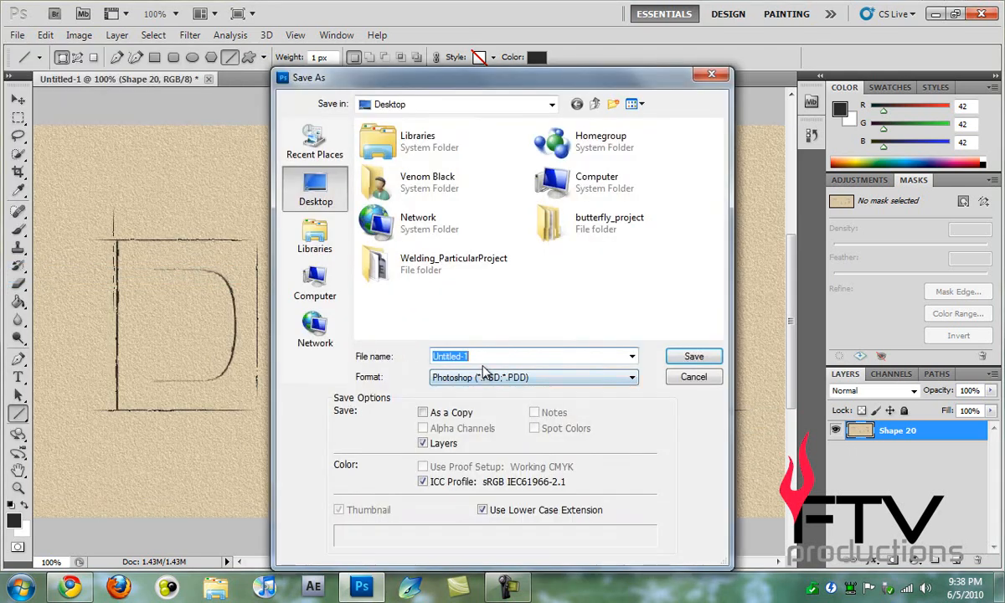
type("Draft")
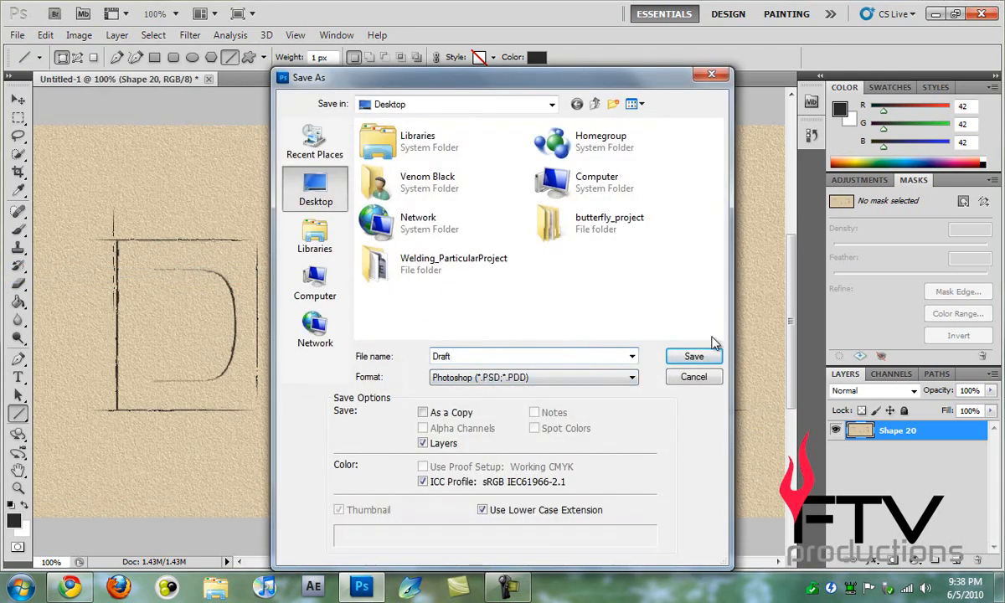
left_click(533, 377)
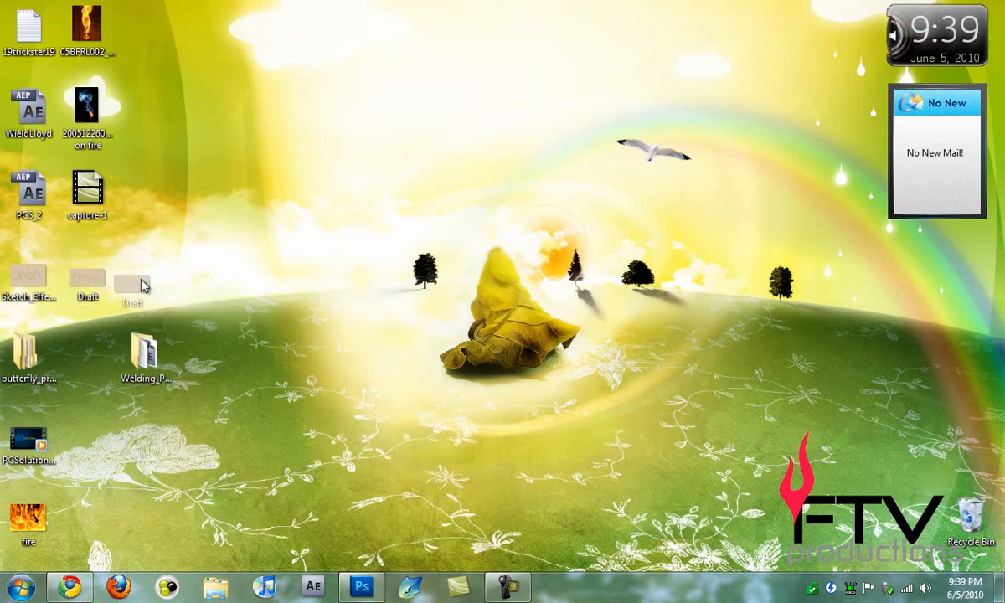
- Double-click the Draft file on the desktop to view it in Windows Photo Viewer
double_click(131, 283)
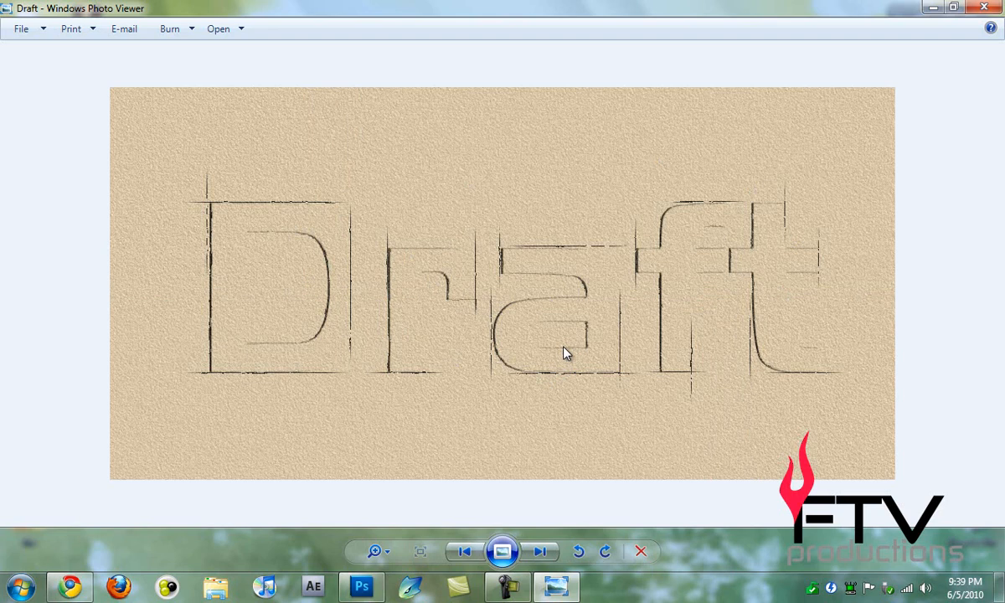
mouse_move(284, 247)
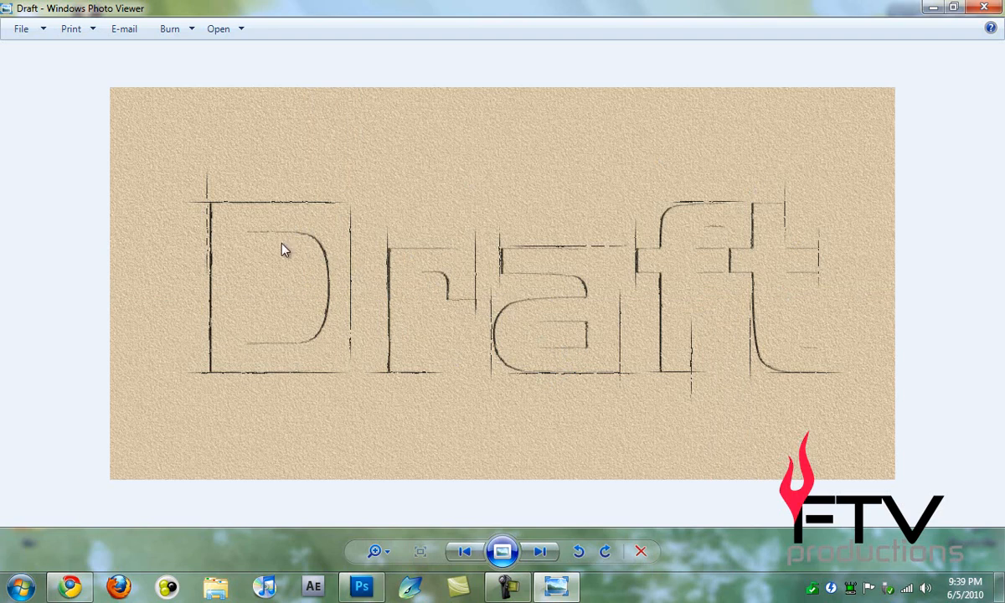
mouse_move(272, 247)
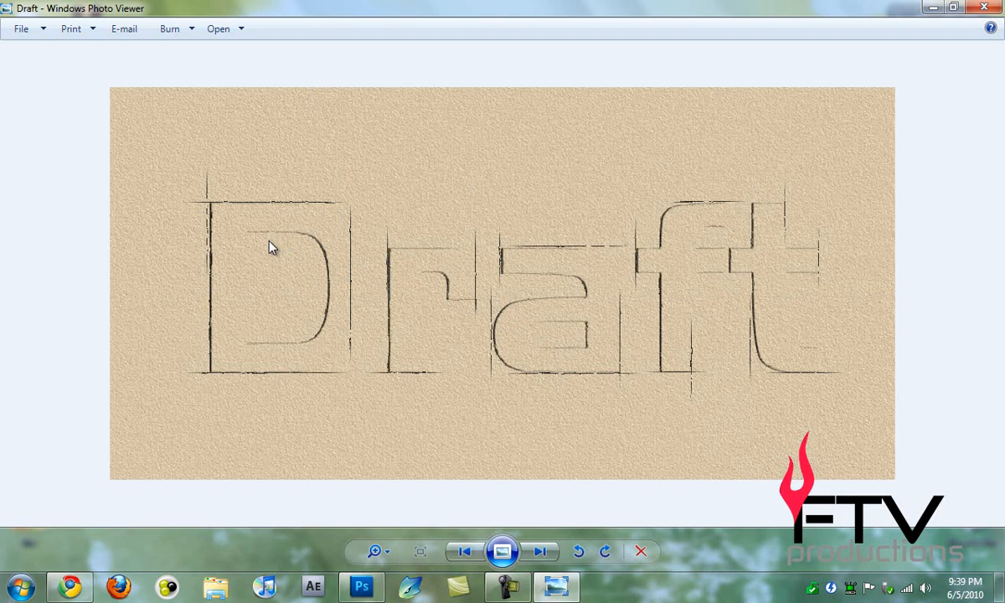
mouse_move(278, 241)
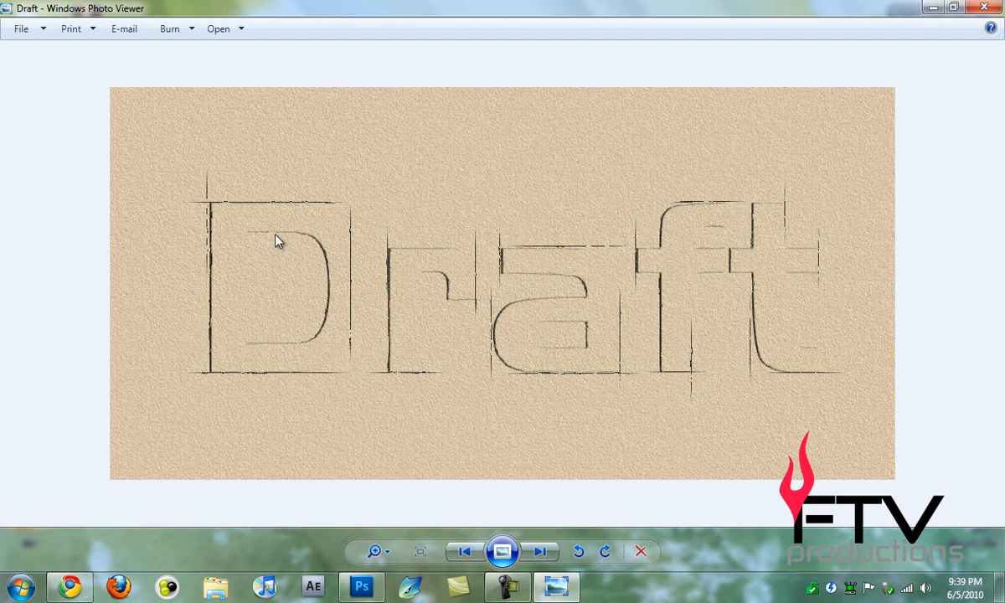
mouse_move(293, 213)
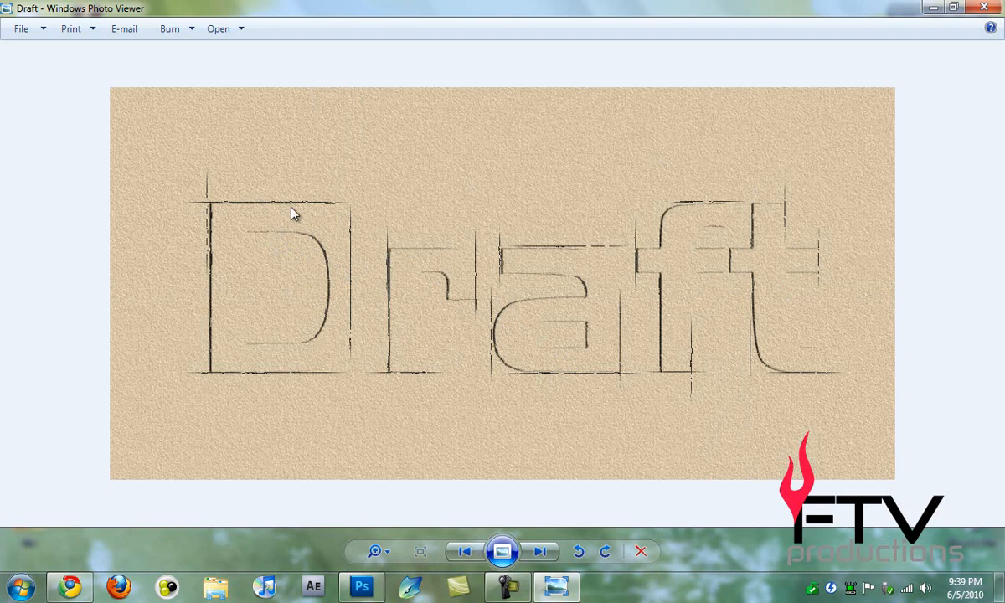
mouse_move(283, 159)
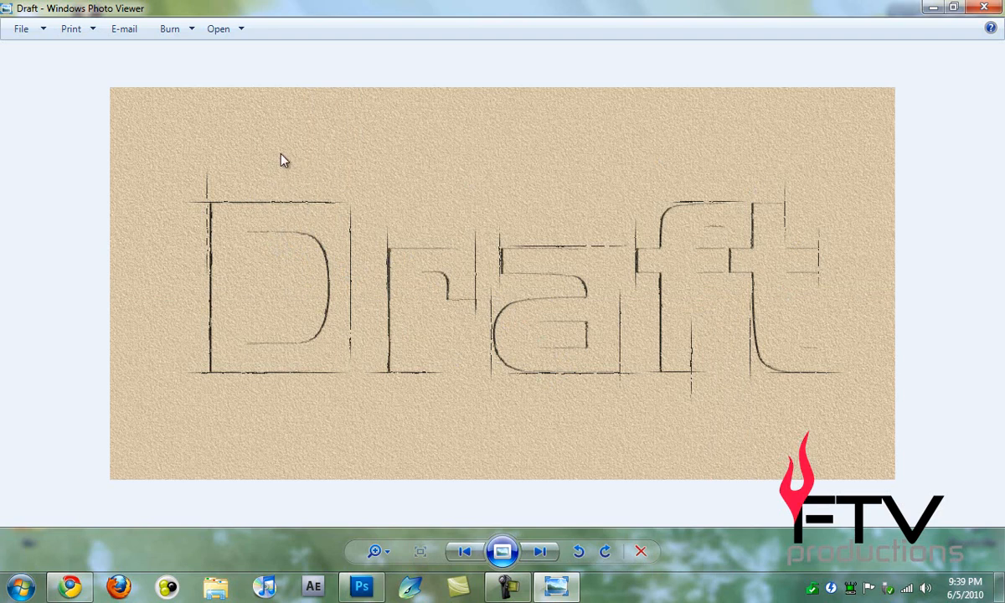
mouse_move(969, 476)
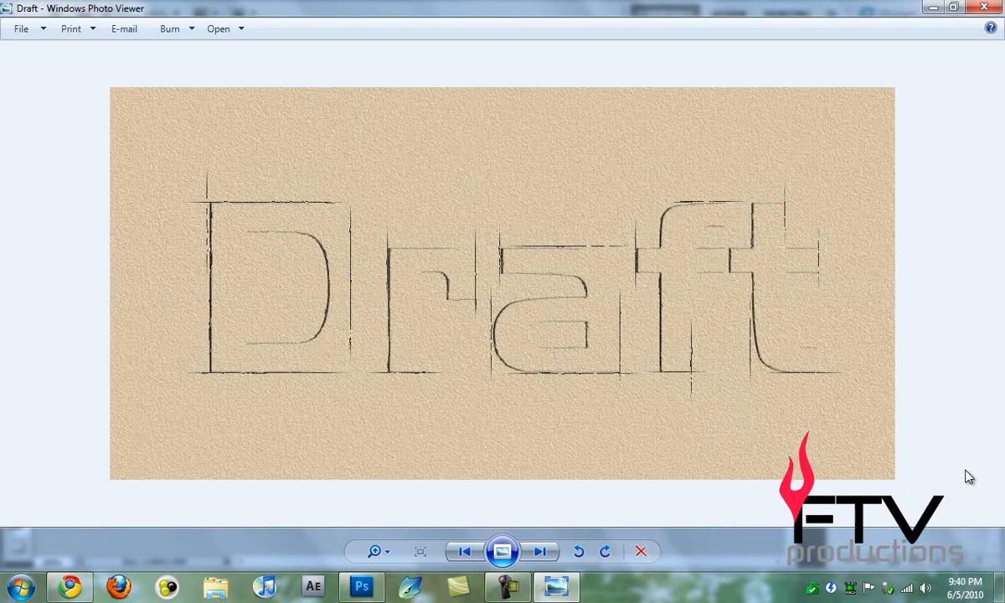
mouse_move(514, 288)
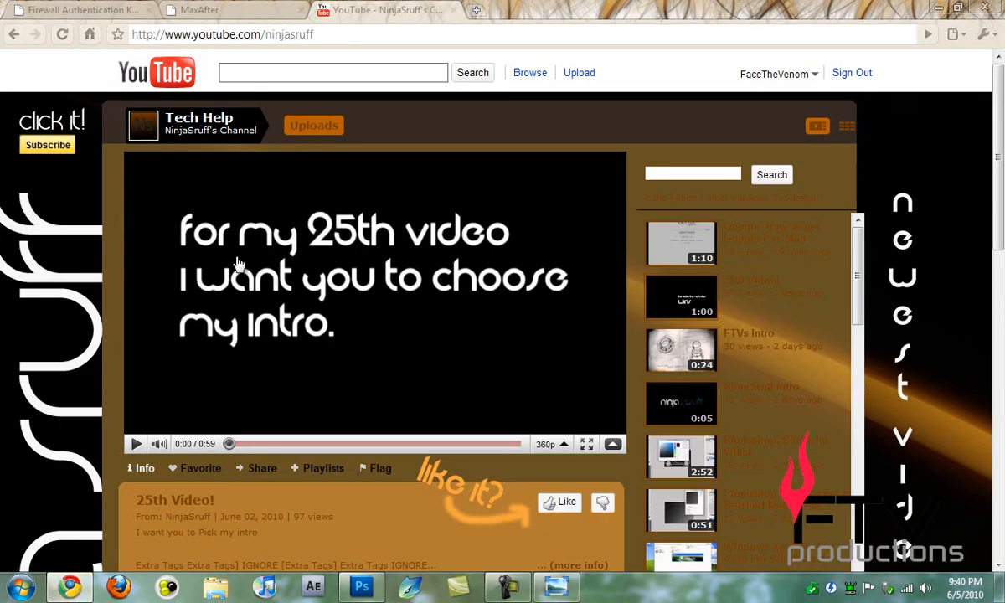
mouse_move(510, 201)
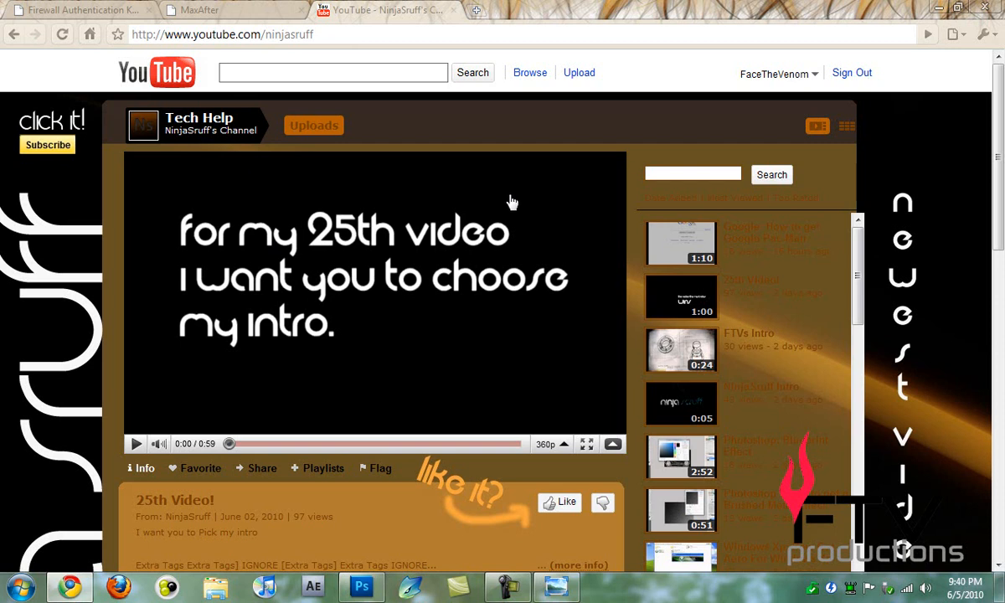
mouse_move(422, 246)
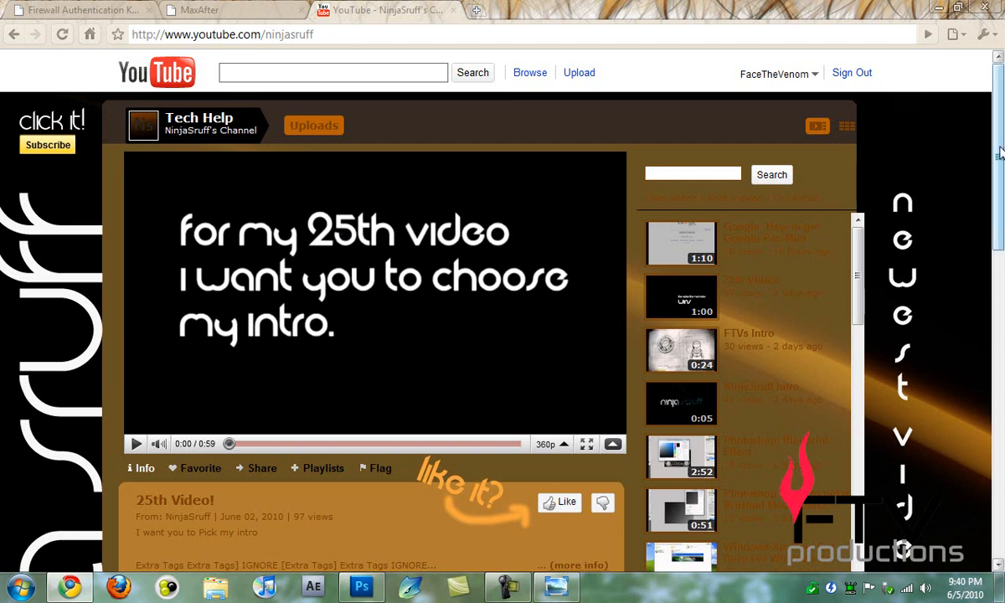
- Play the channel's 25th Video and skip ahead to about 0:13
scroll("down", 3)
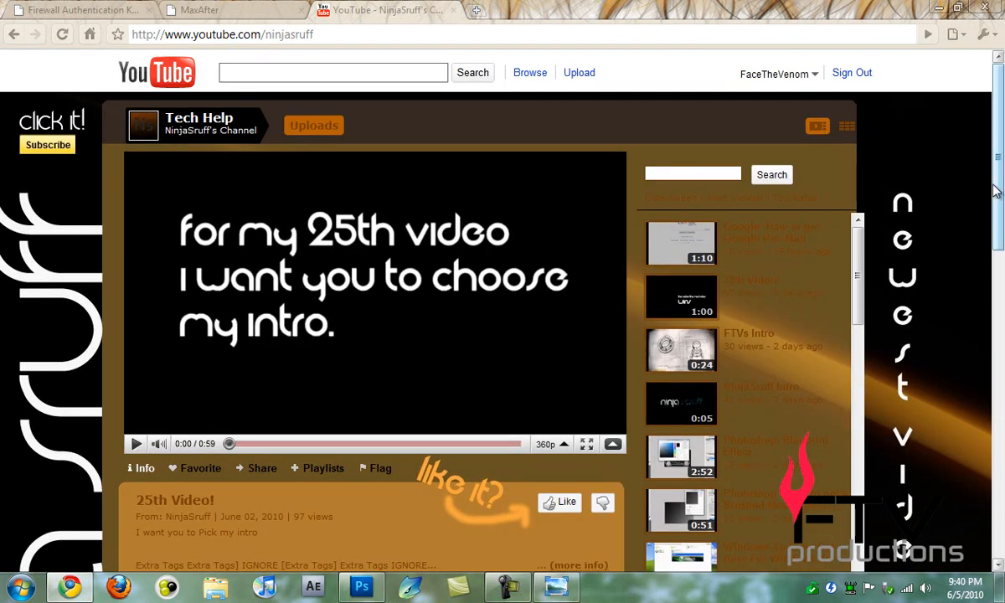
mouse_move(933, 192)
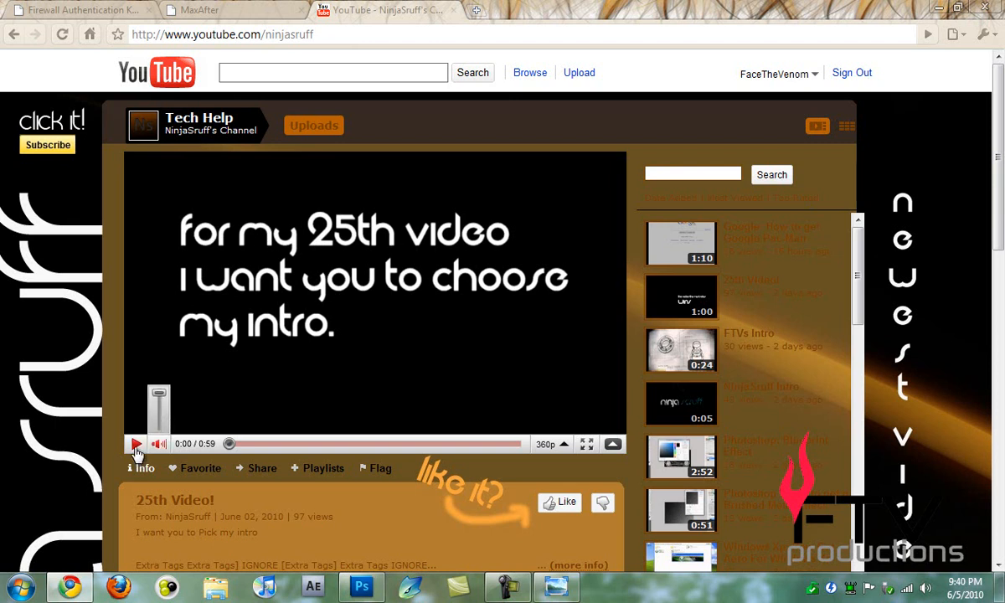
left_click(136, 443)
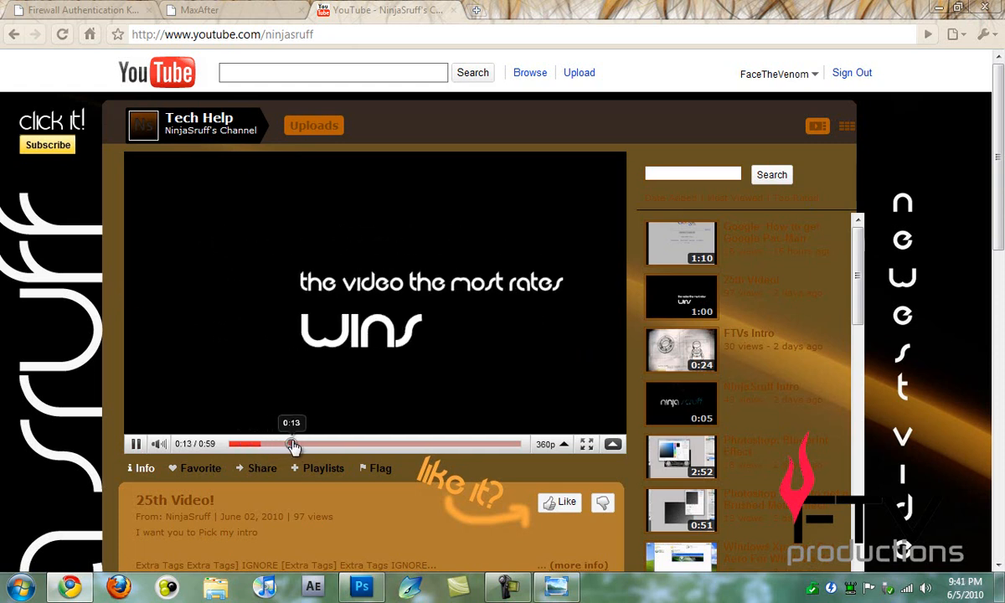
left_click_drag(292, 444, 338, 443)
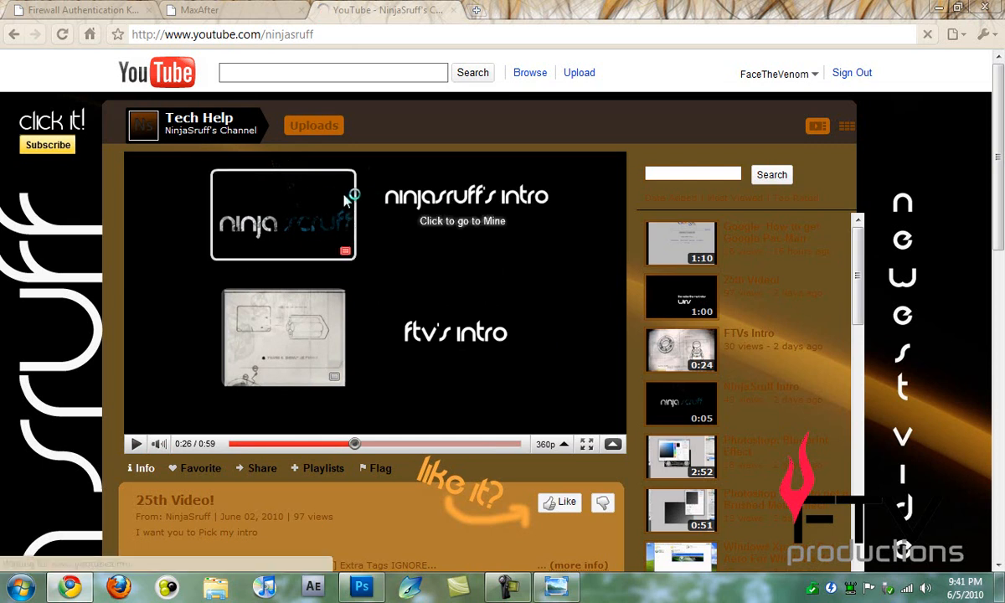
- Open the 25th Video page, follow its link to the FTVs Intro, and play it briefly
left_click(283, 214)
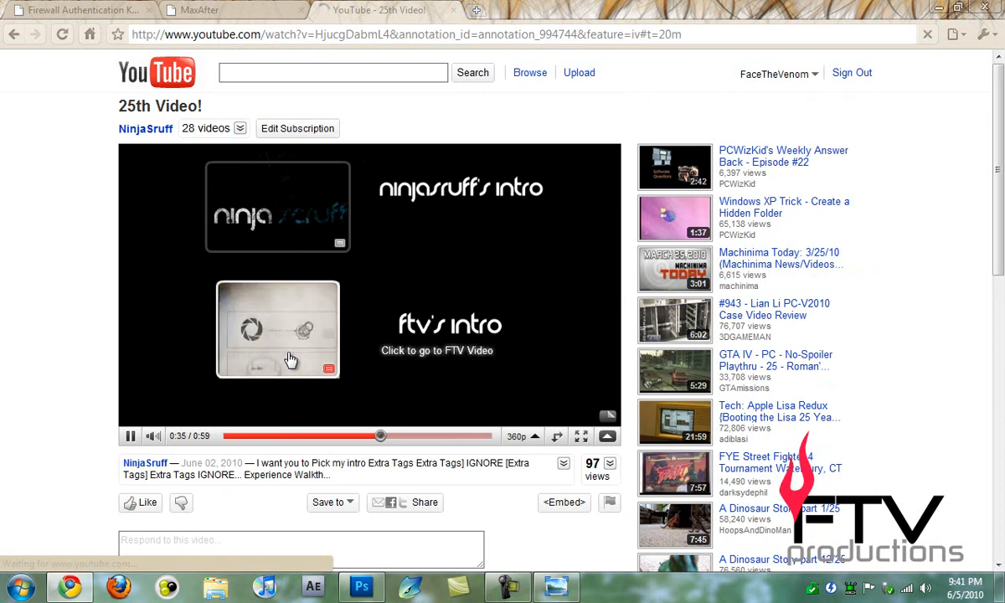
left_click(277, 328)
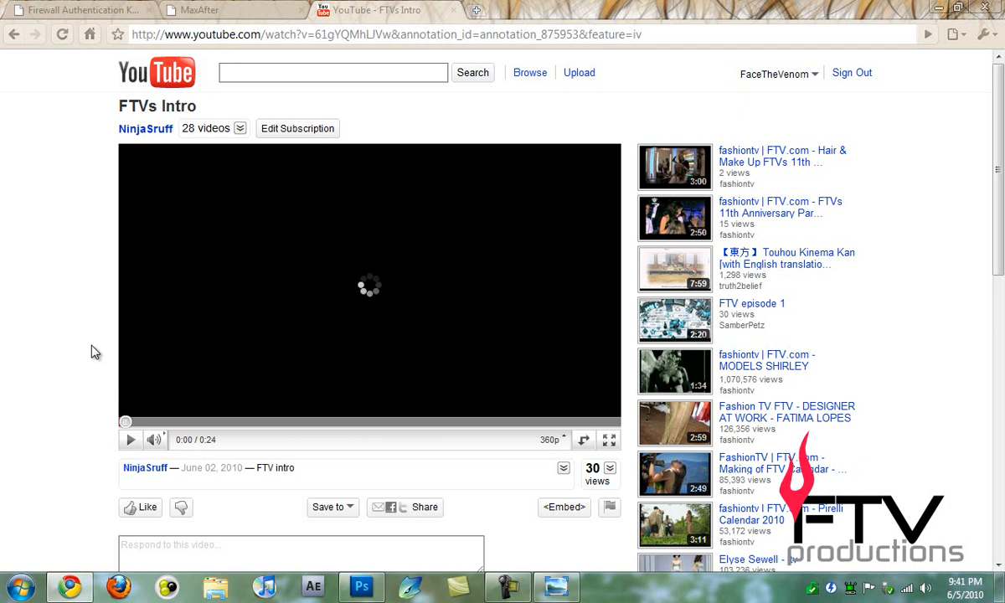
left_click(130, 439)
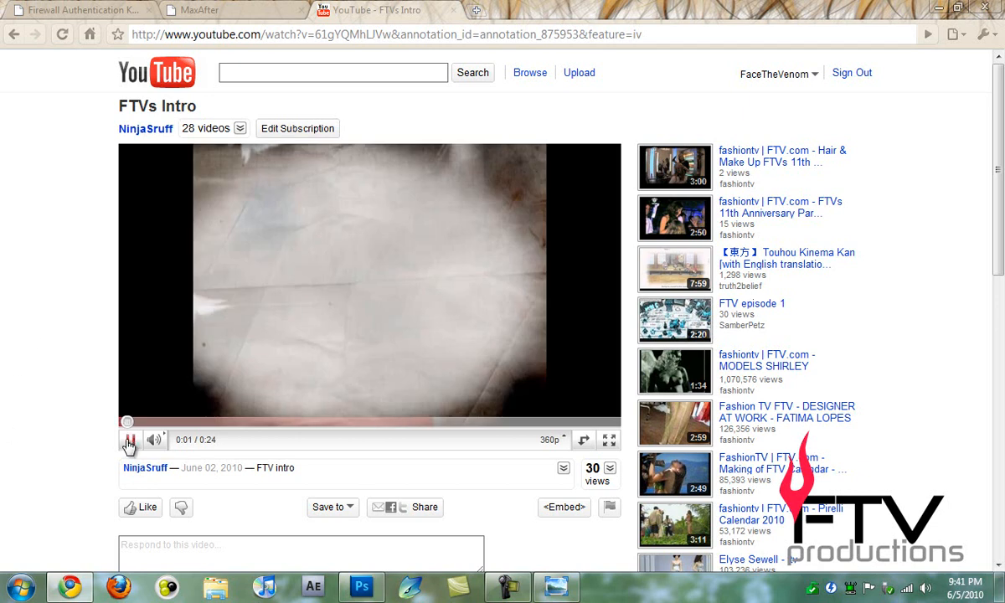
left_click(129, 440)
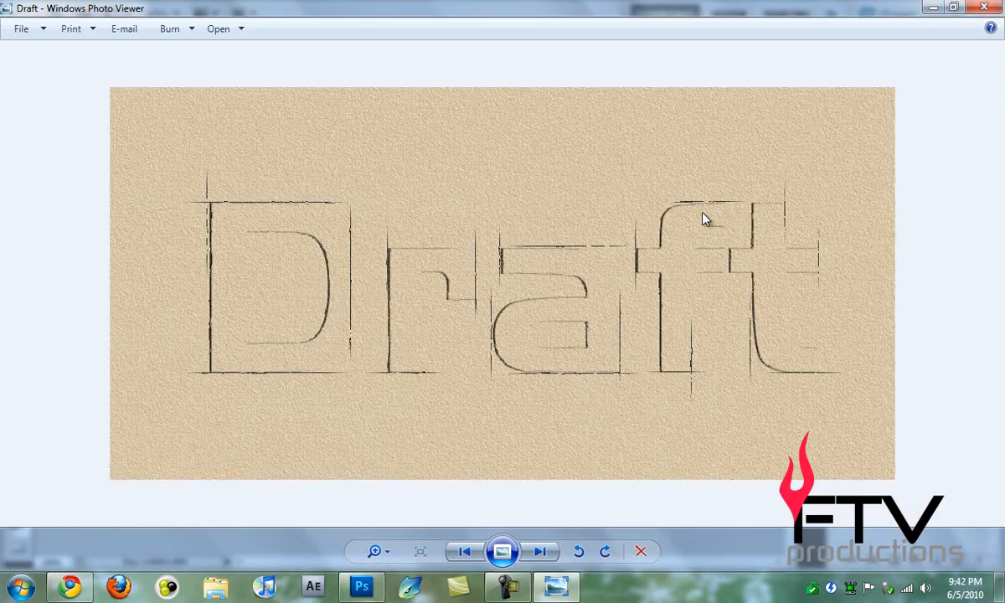
mouse_move(326, 369)
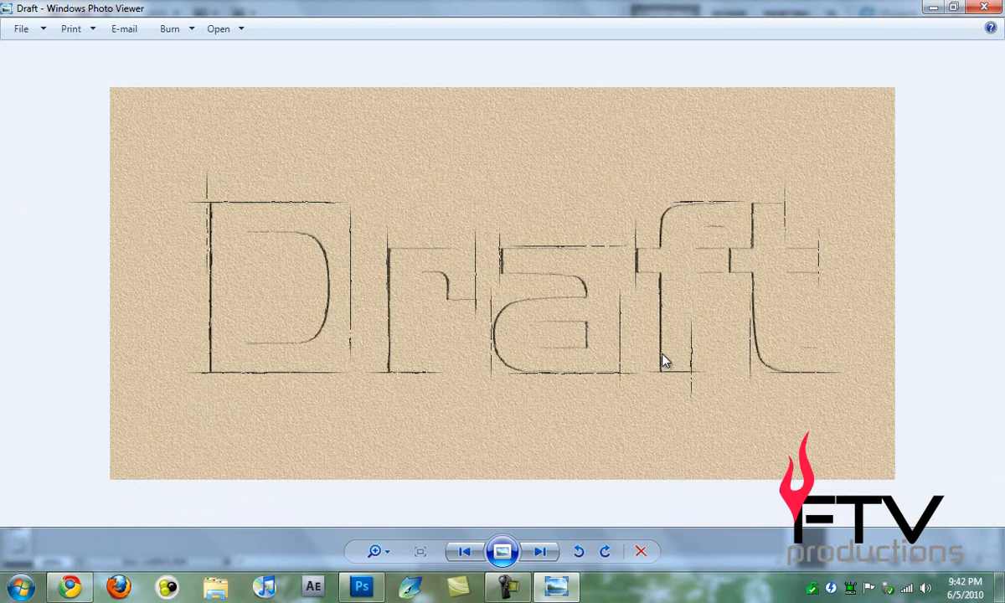
mouse_move(615, 398)
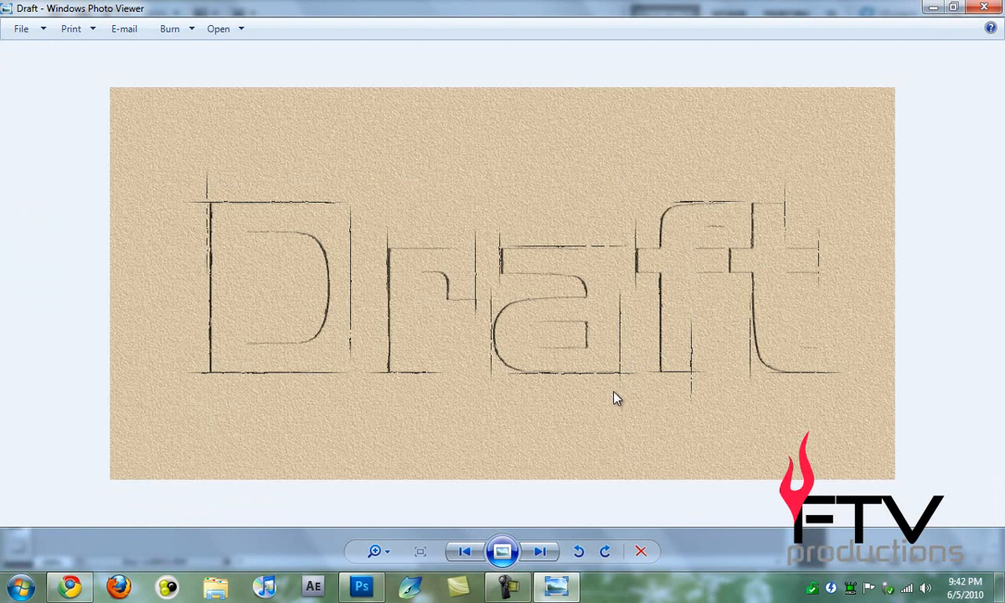
mouse_move(617, 393)
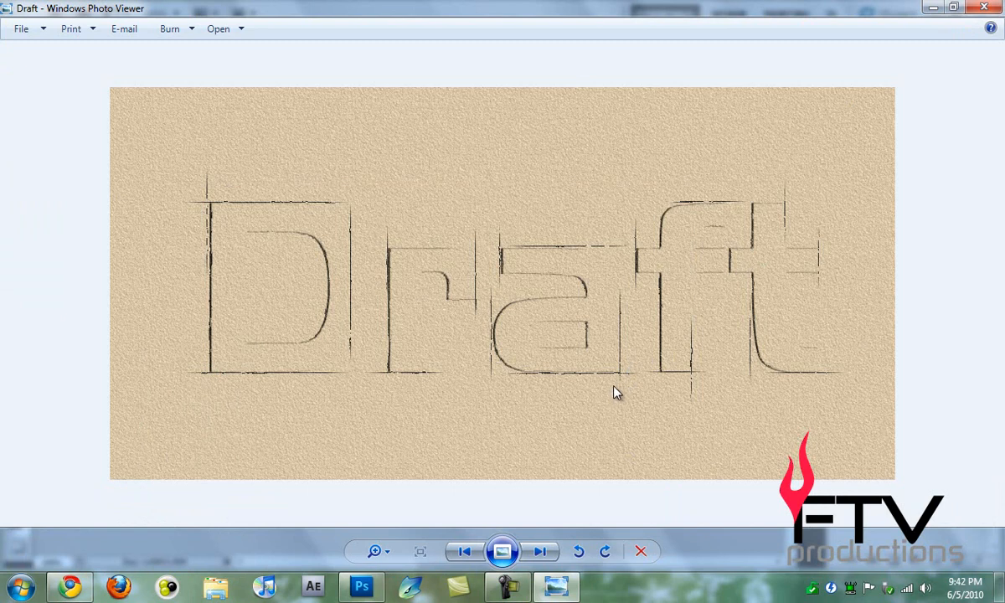
mouse_move(733, 540)
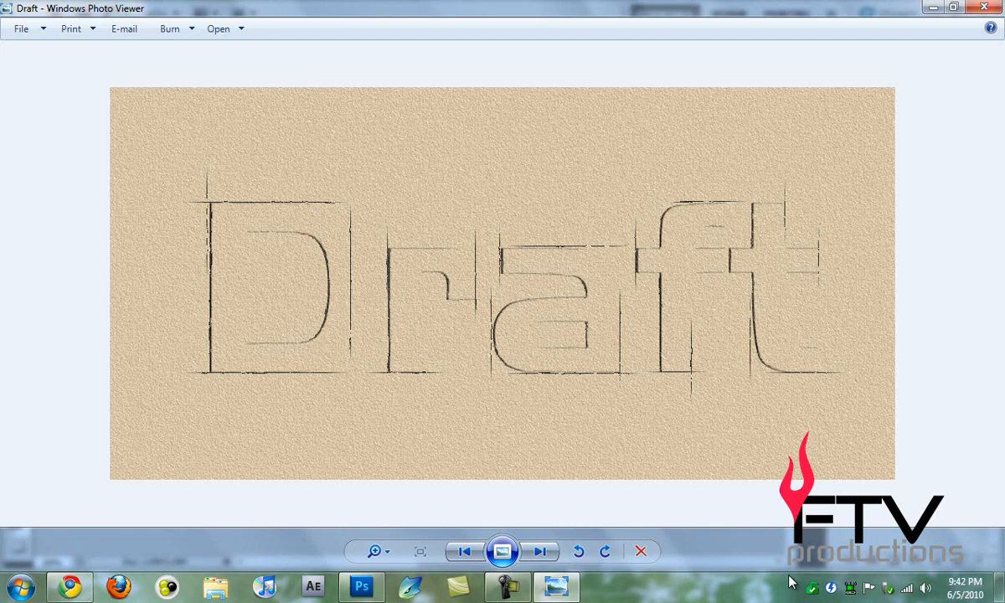
mouse_move(800, 578)
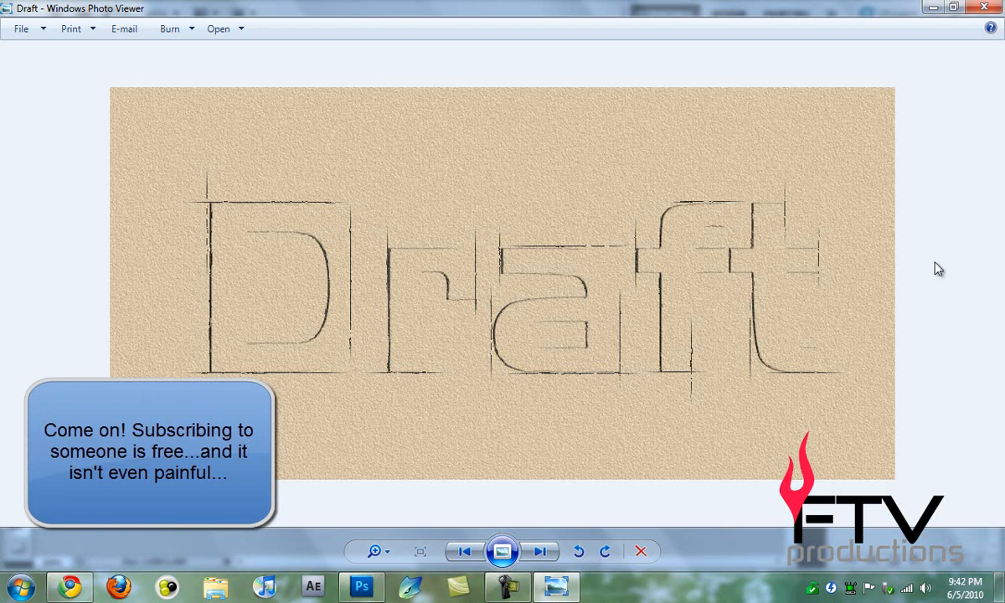
mouse_move(939, 212)
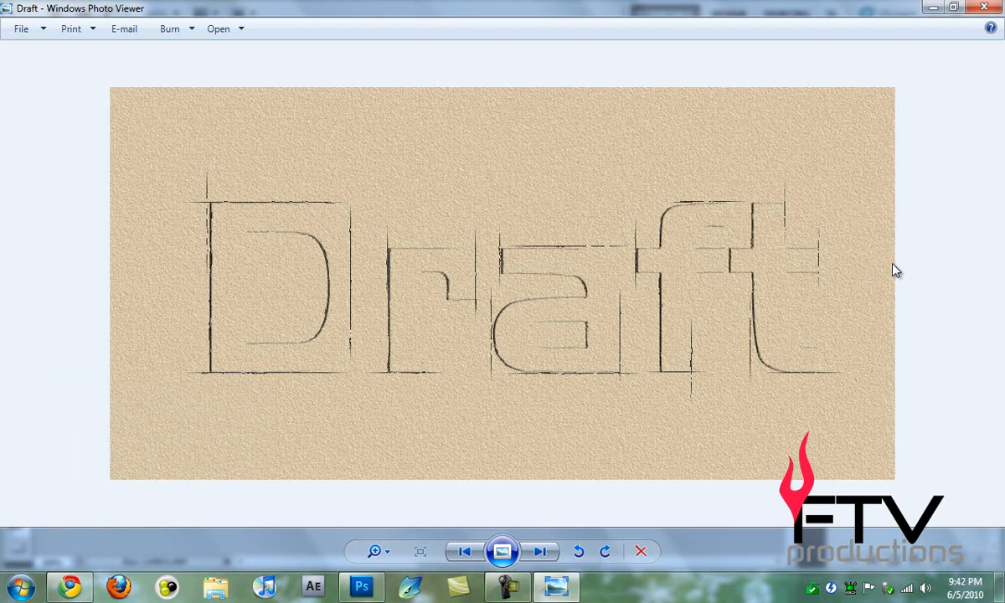
mouse_move(829, 317)
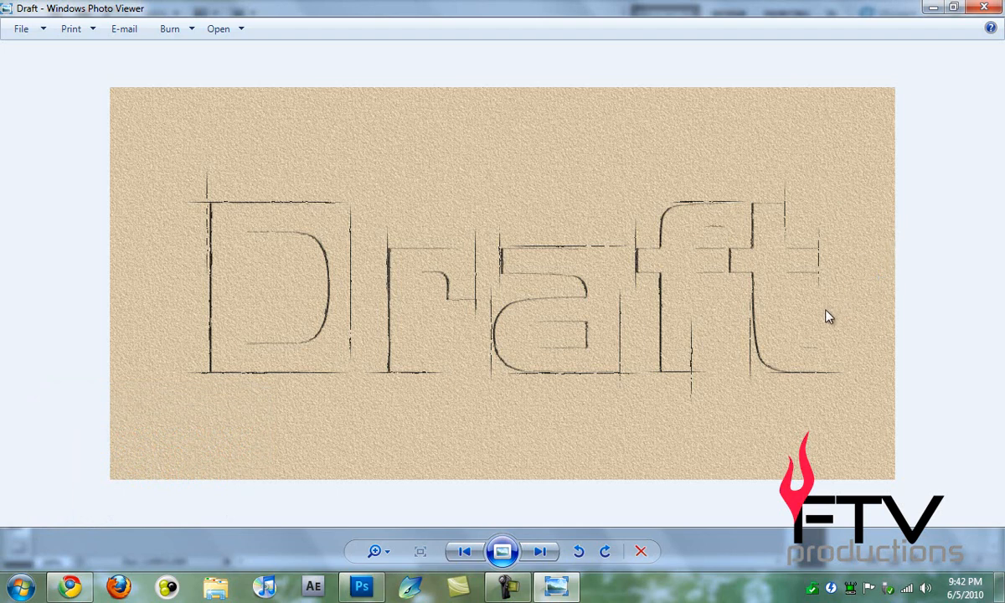